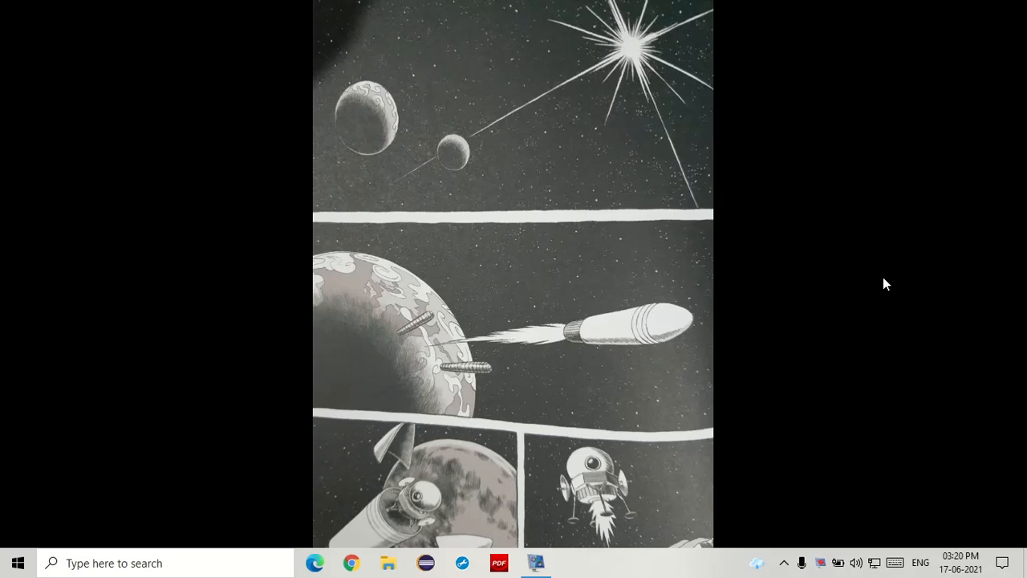
Step: Open a new untitled editor window beside the Python 3.9 Shell
click(887, 283)
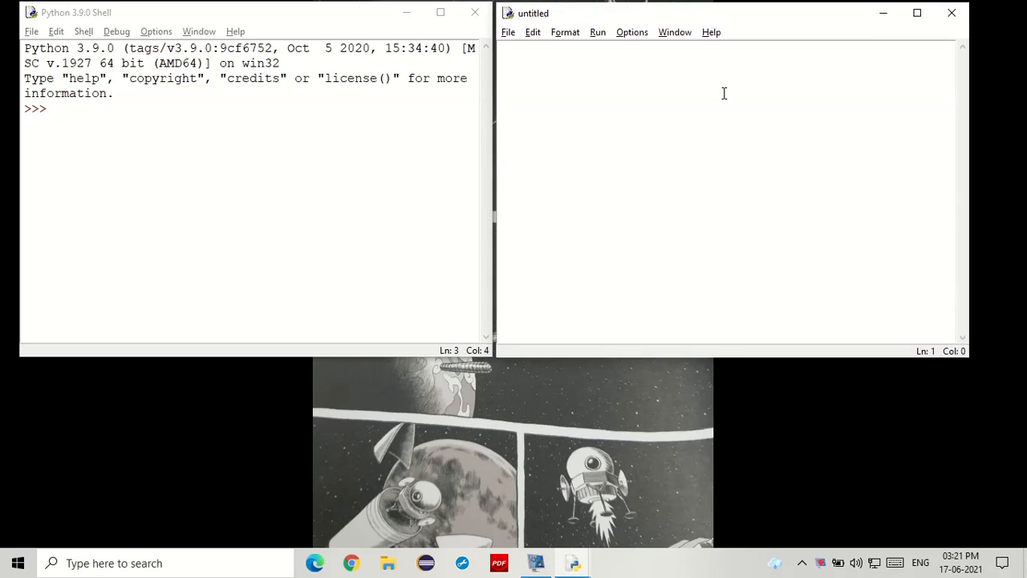
Step: Write greeting="Hello" as the first line of the new script
text(greeting=")
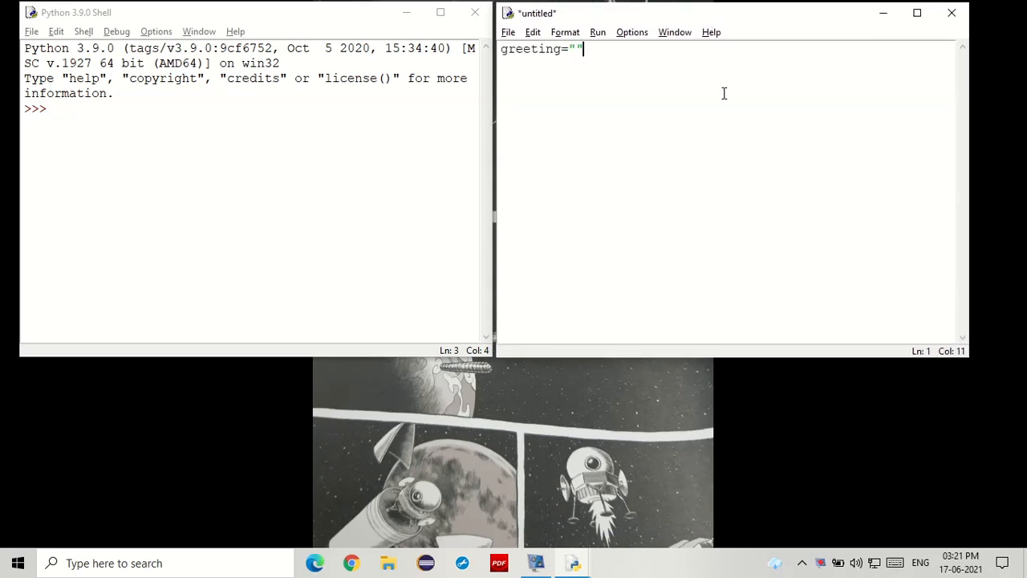
text(He)
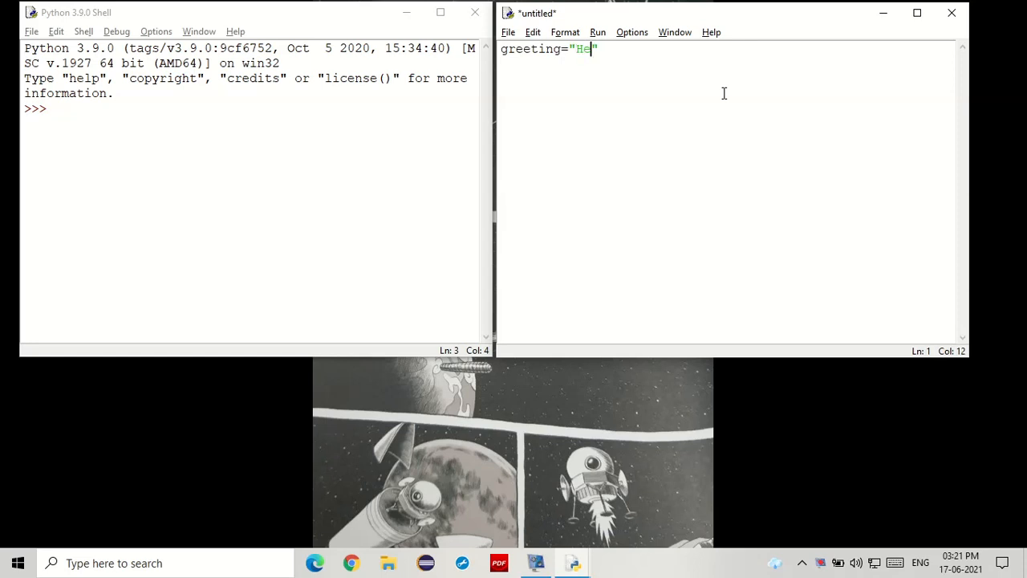
text(llo)
text(_Python)
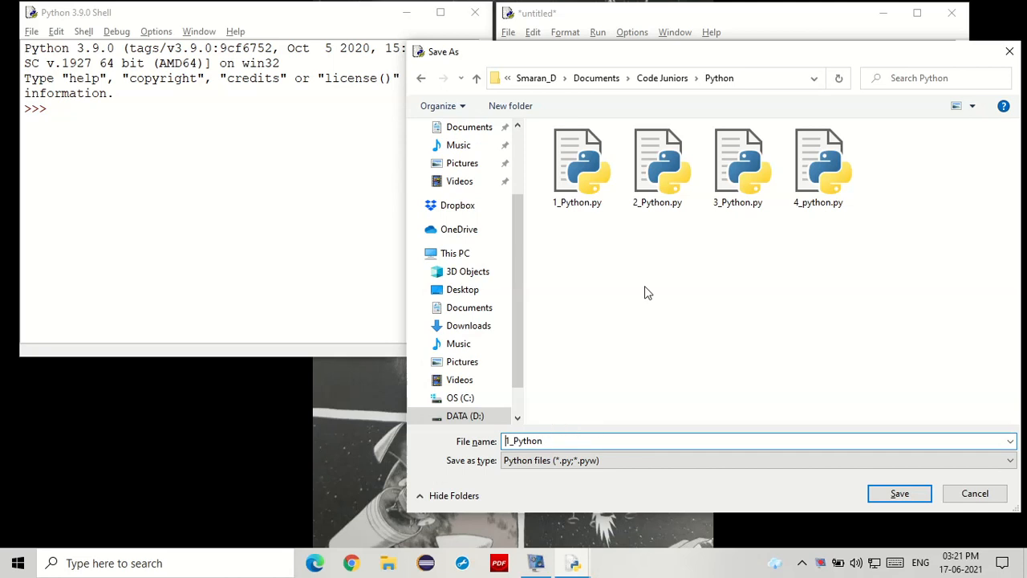
Step: Save the script as 5_Python.py in the Python folder
click(899, 493)
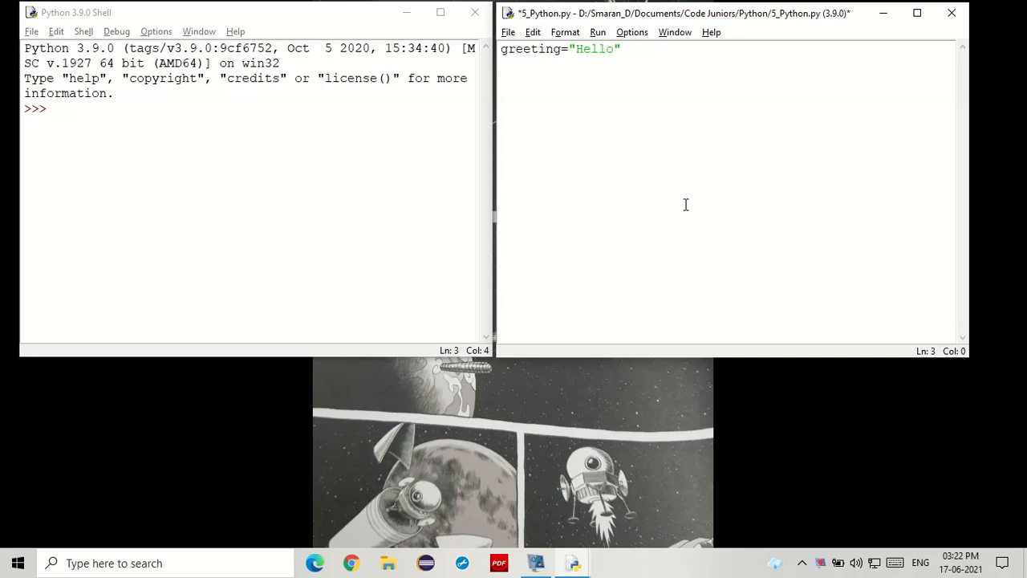
Step: Add the line if greeting=="Hello": below the assignment
text(if)
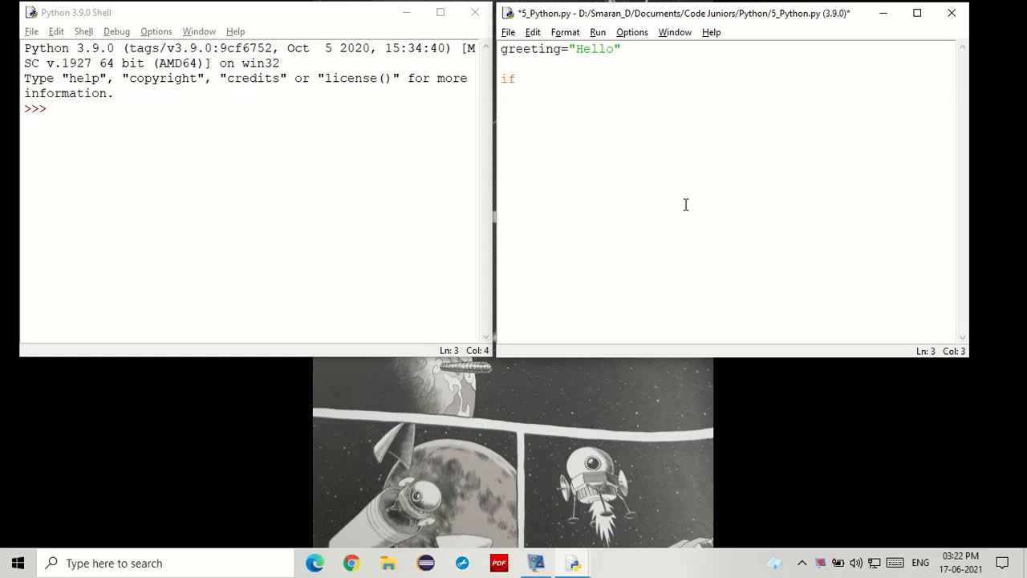
text(gr)
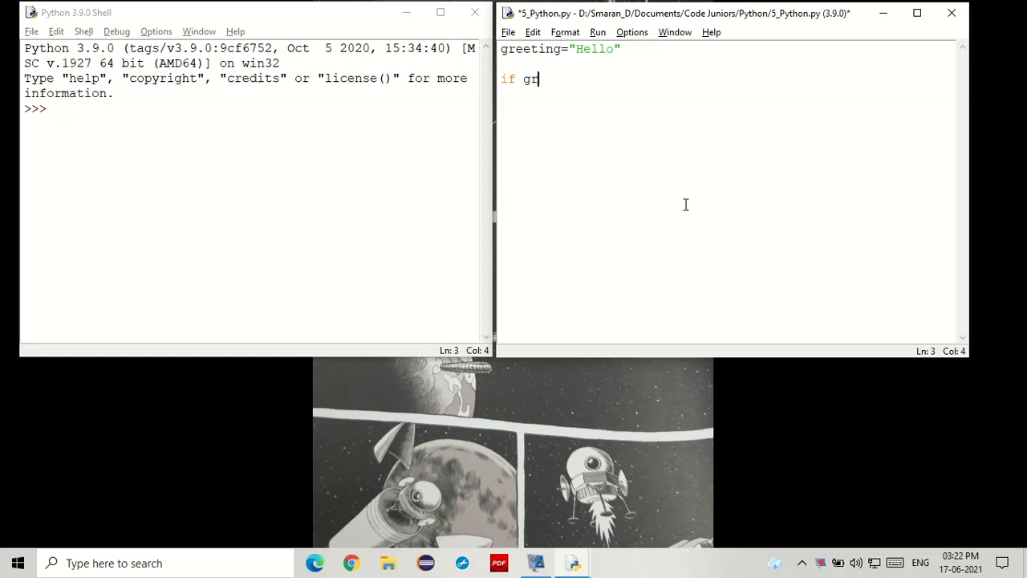
text(eeting)
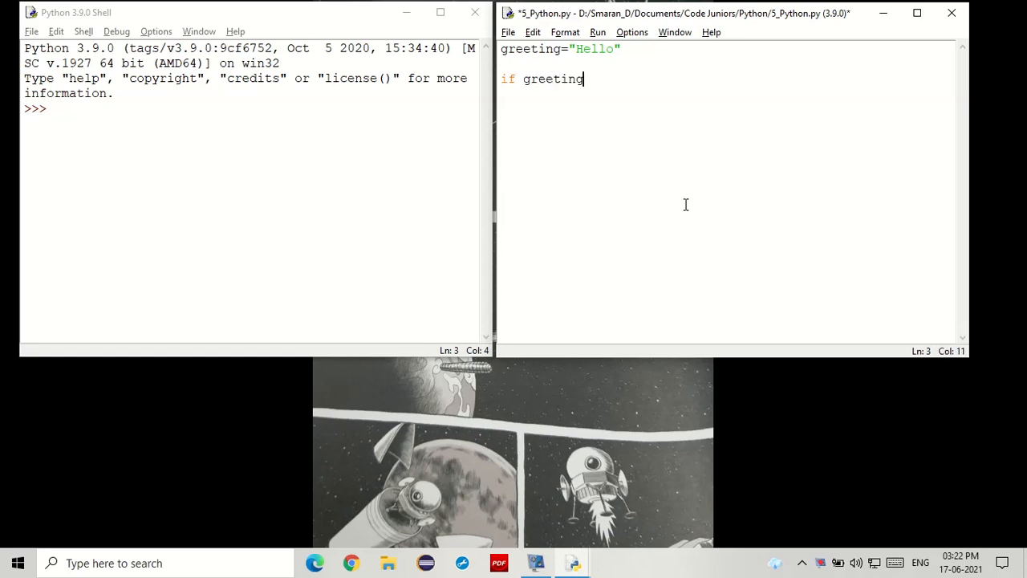
text(=)
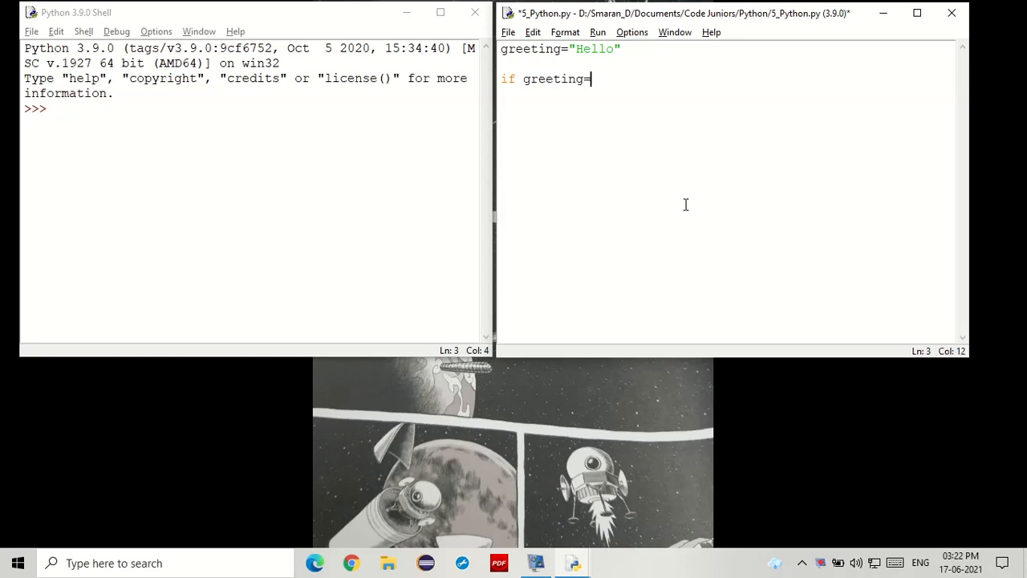
text(="Hel)
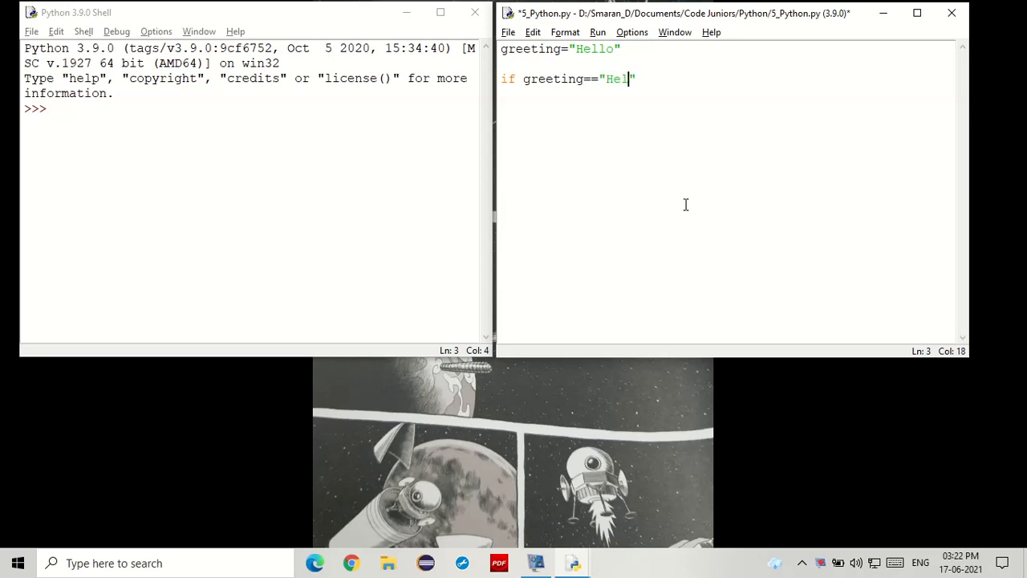
text(lo)
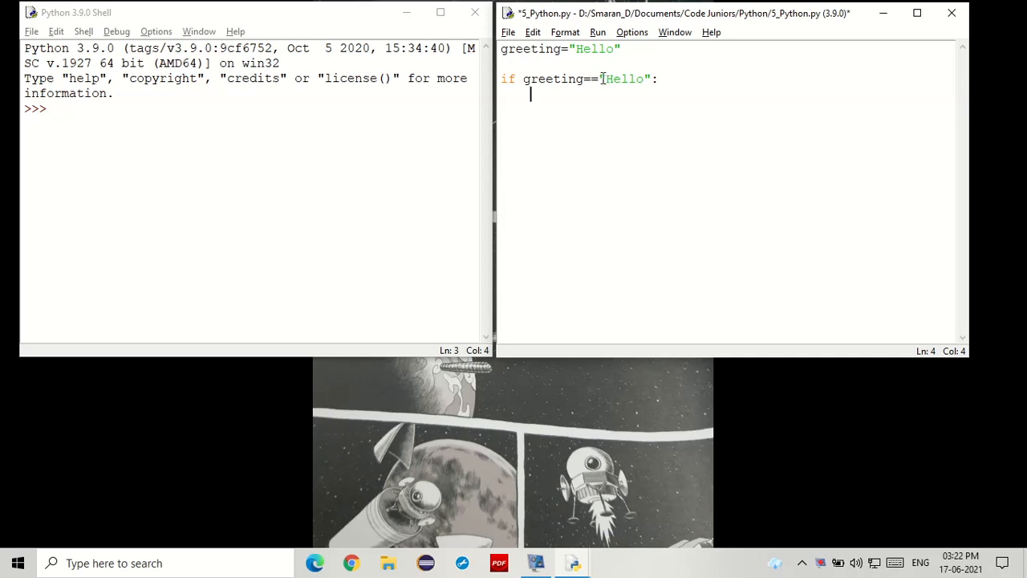
mouse_move(636, 89)
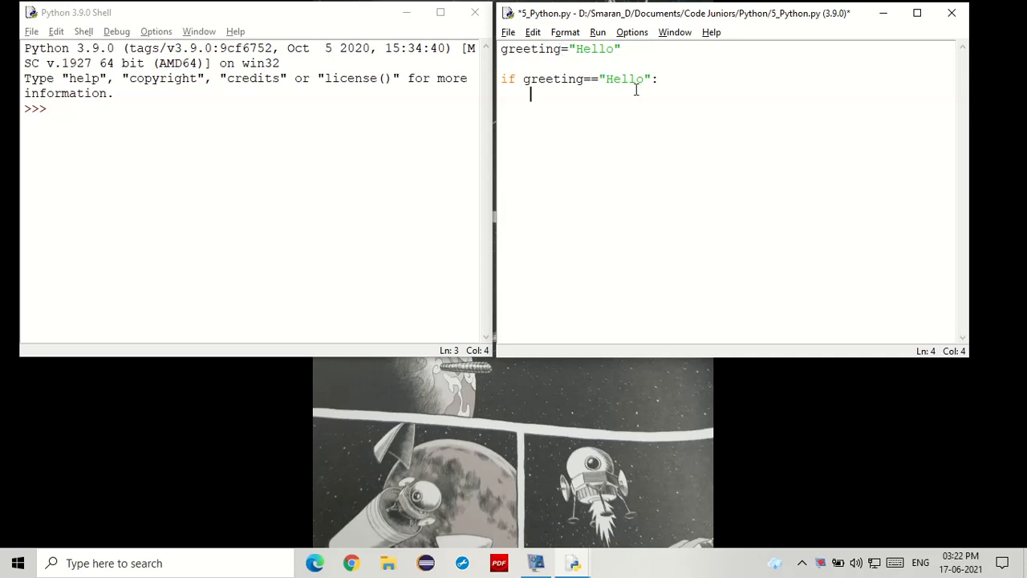
mouse_move(726, 175)
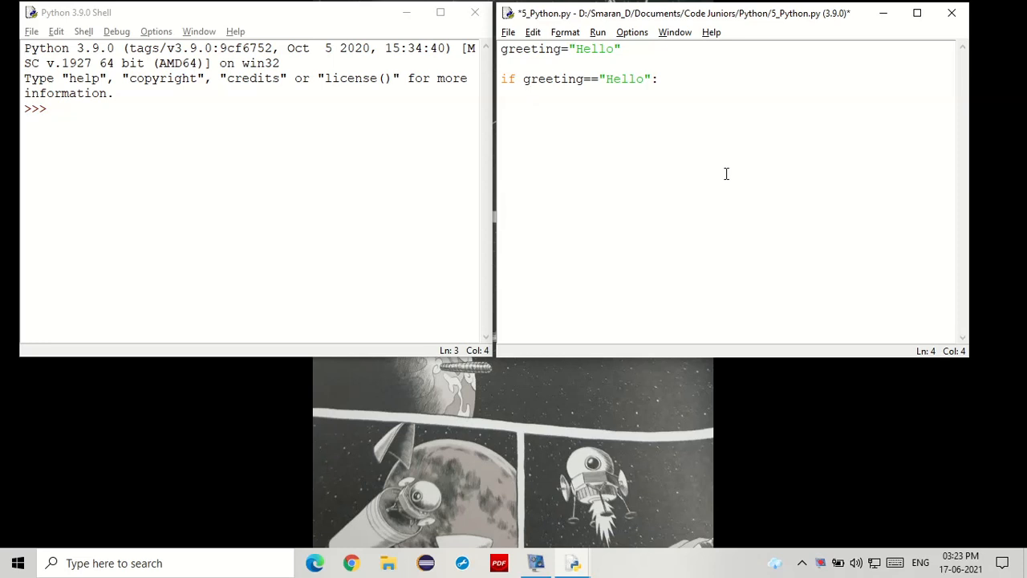
Step: Insert the comment '# A = is assignment. A == is comparision.' above the if line
key(enter)
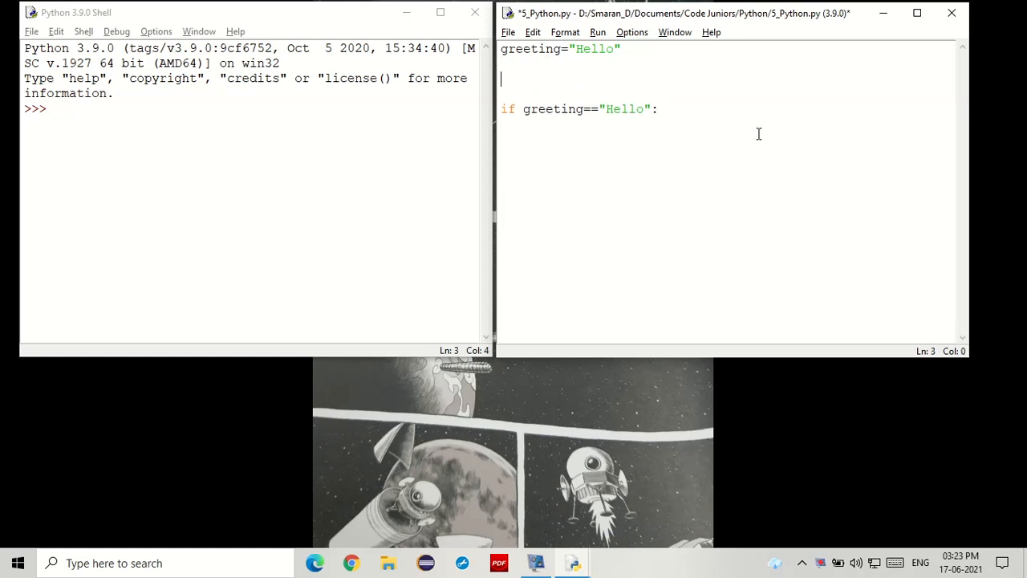
text(# An)
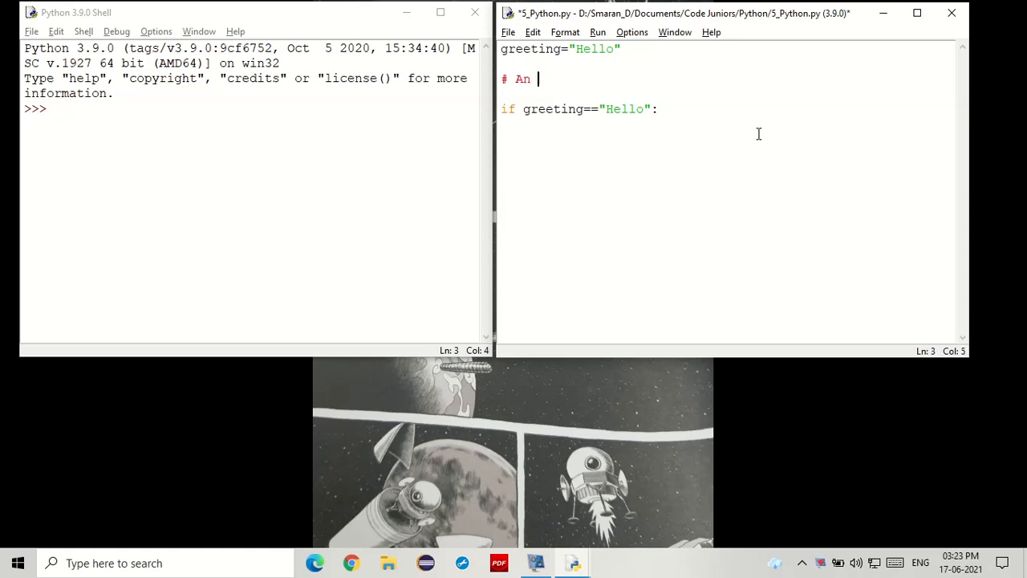
text(=)
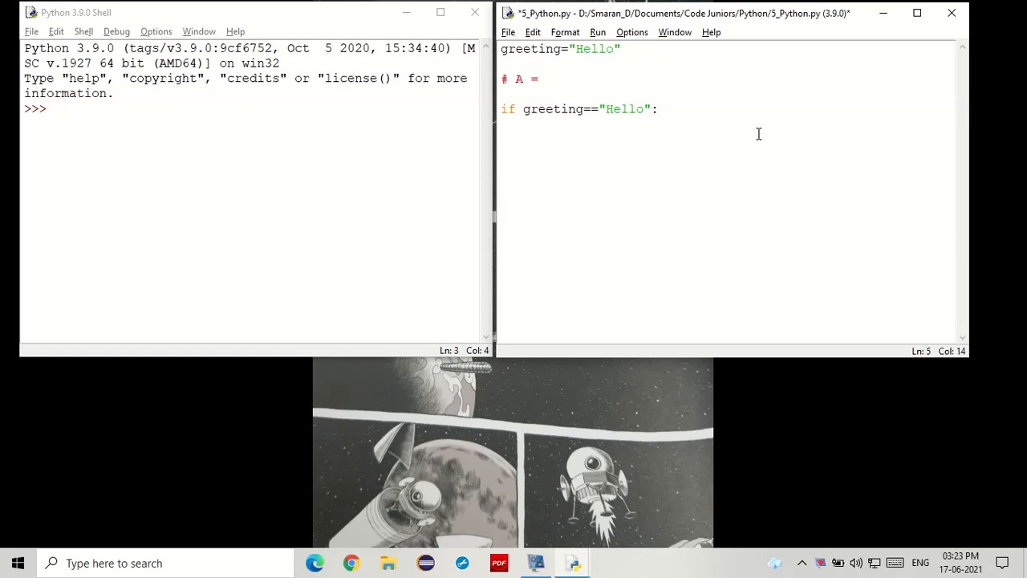
text(is)
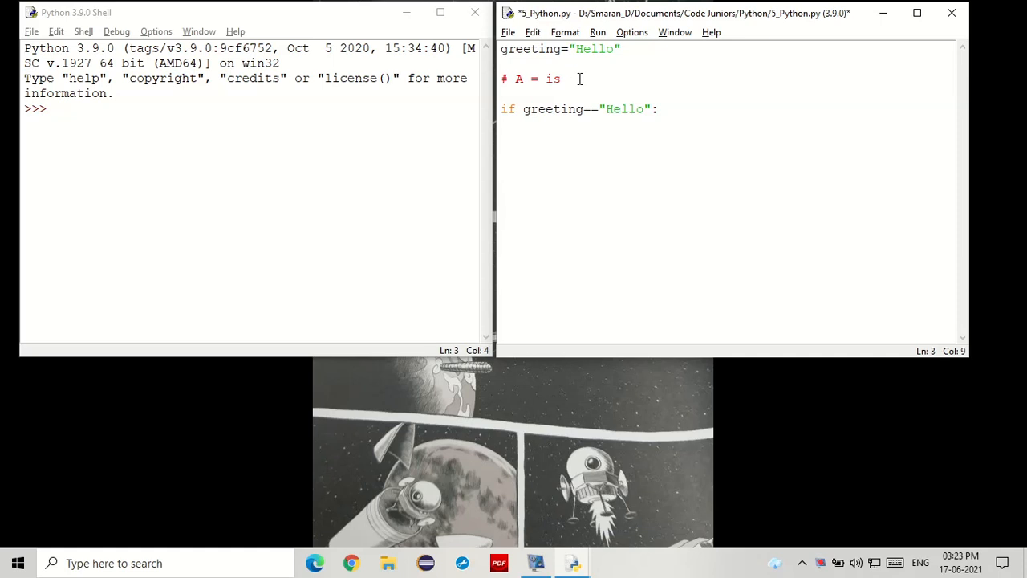
text(assignment)
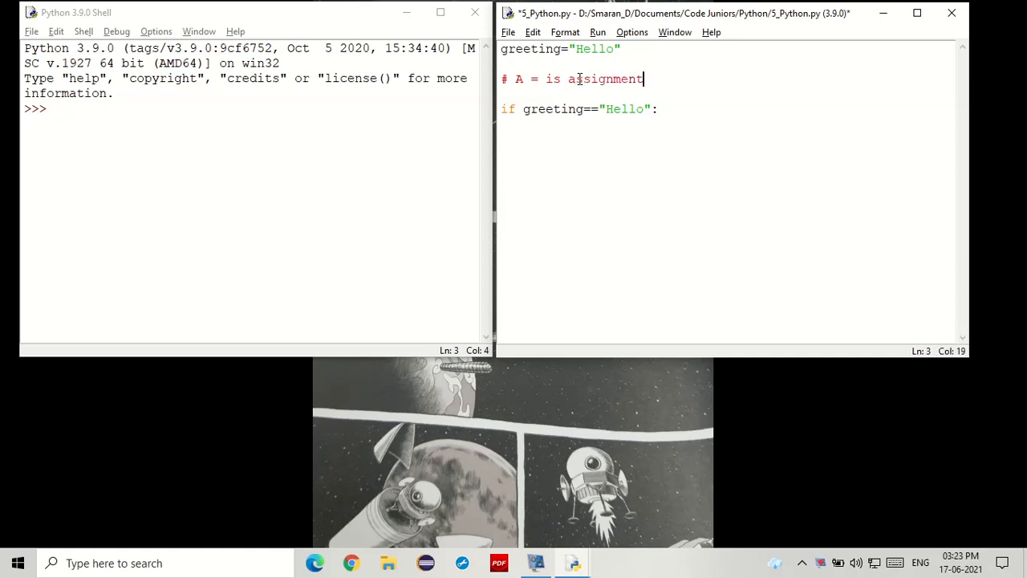
text(. A == is)
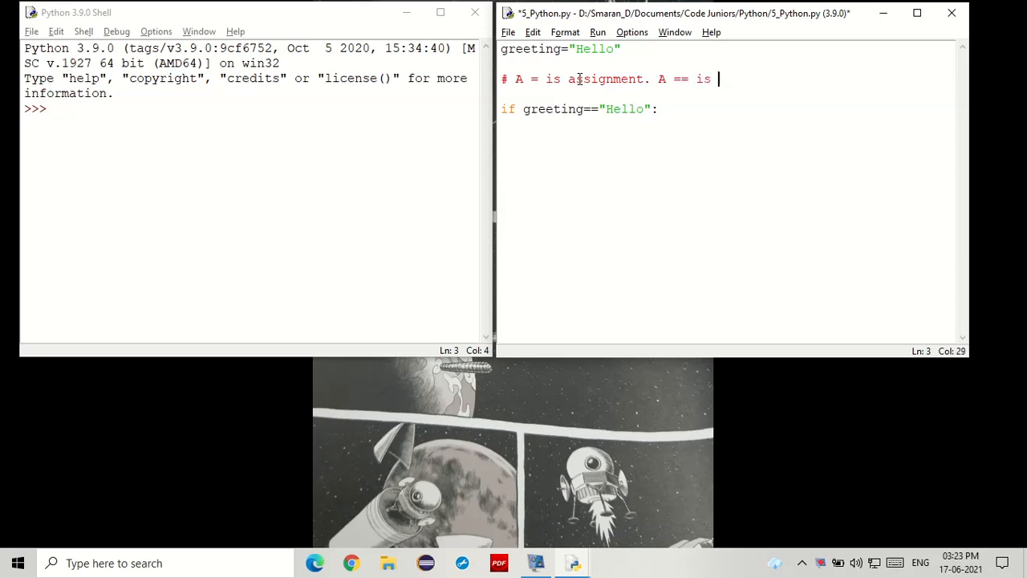
text(com)
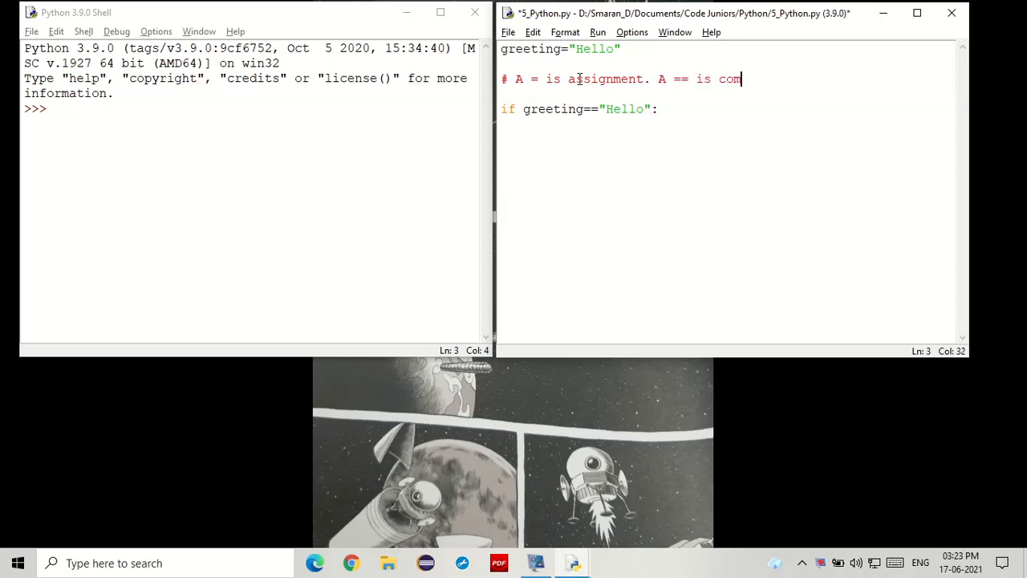
text(arision)
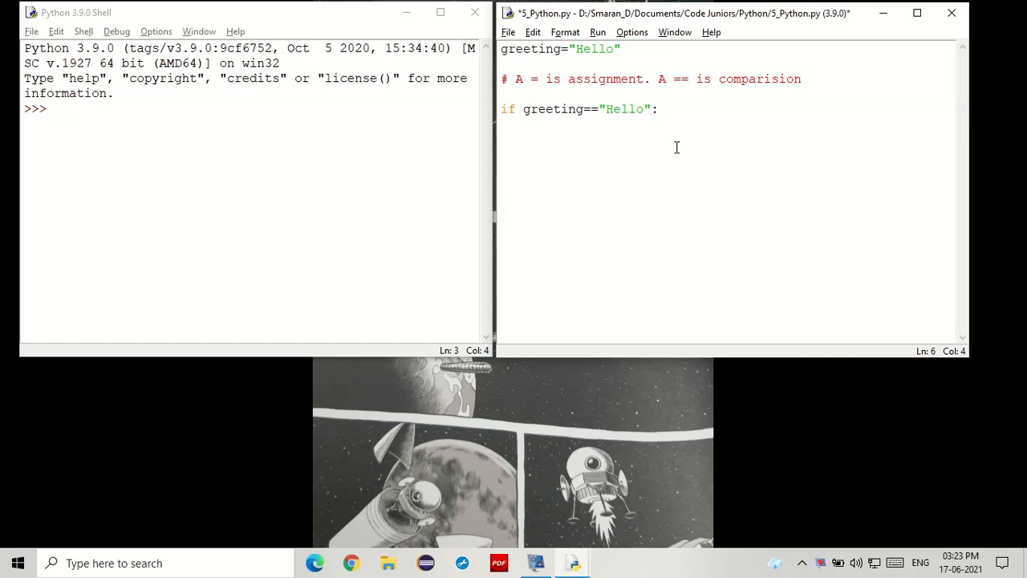
mouse_move(769, 171)
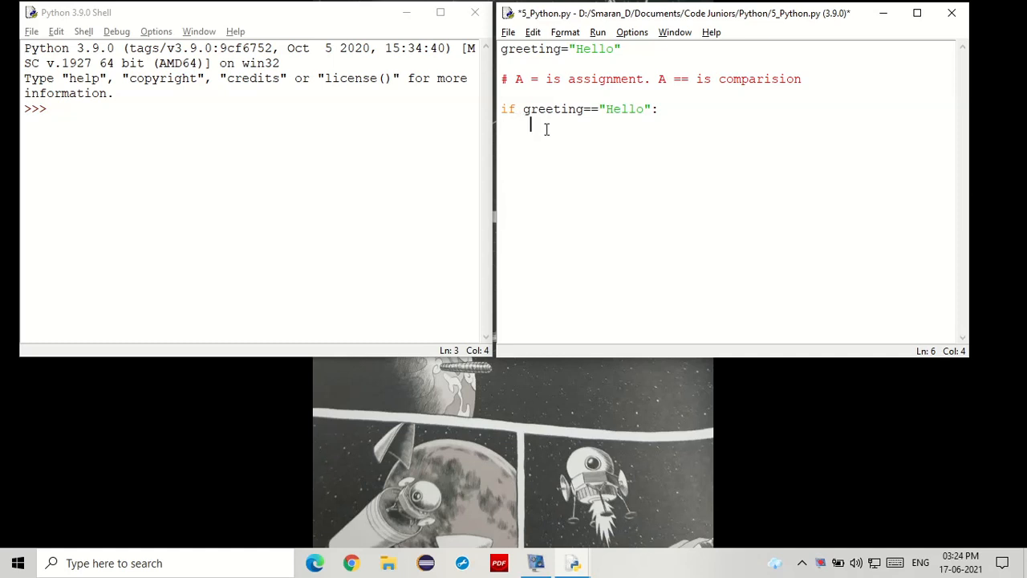
mouse_move(598, 192)
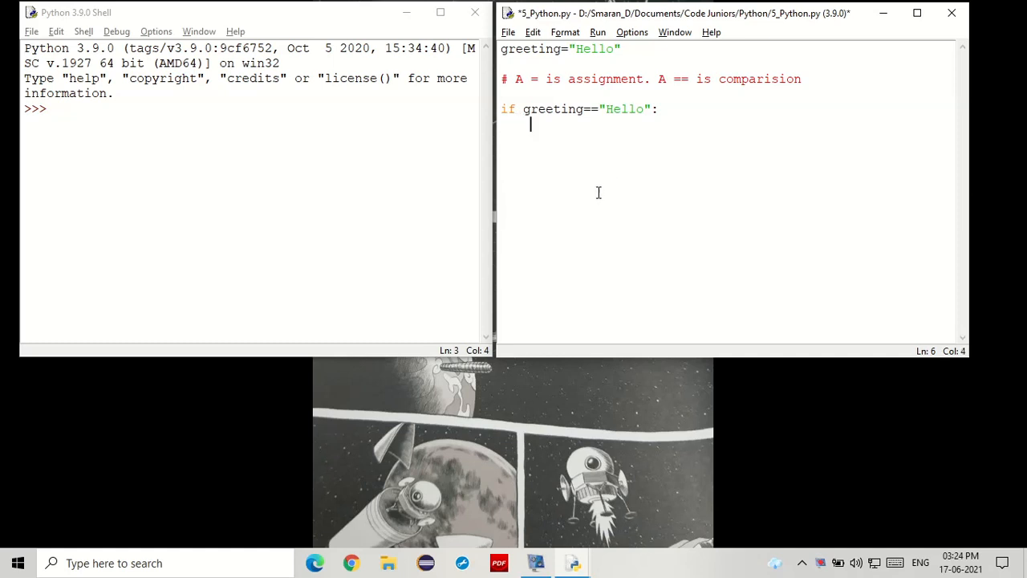
mouse_move(603, 130)
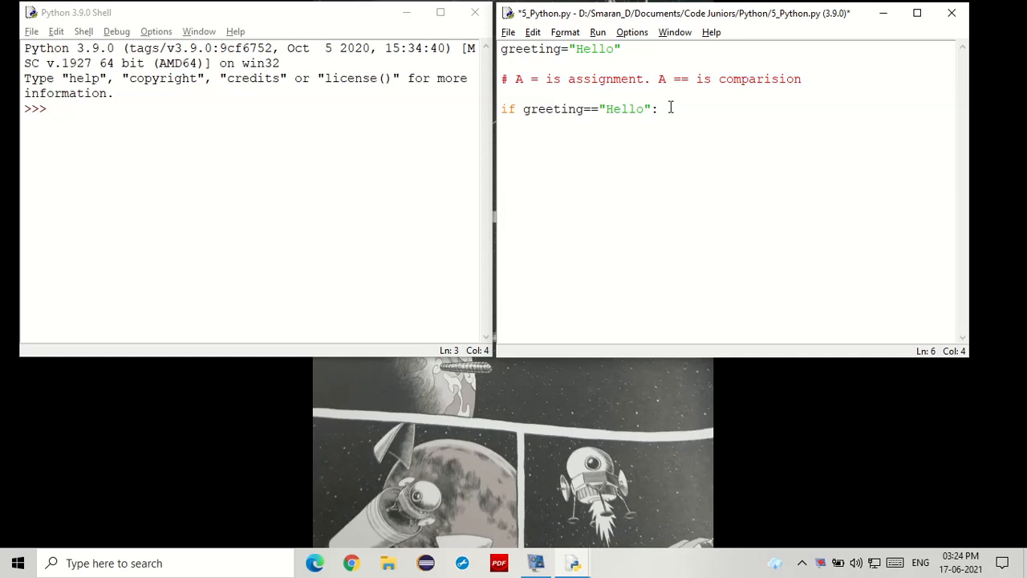
Step: Add an indented print("Hello, again.") under the if and save
key(enter)
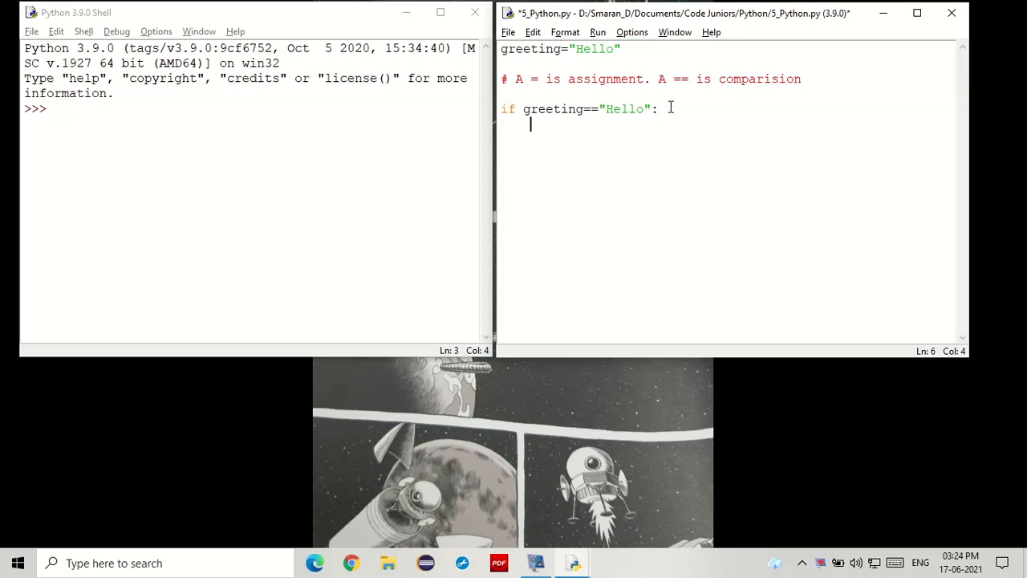
text(print)
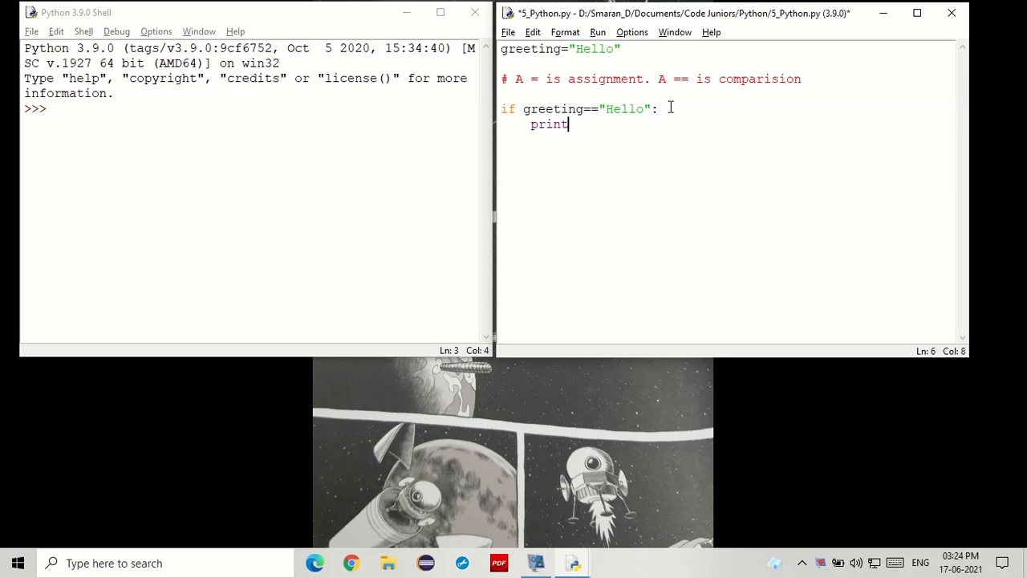
text((""))
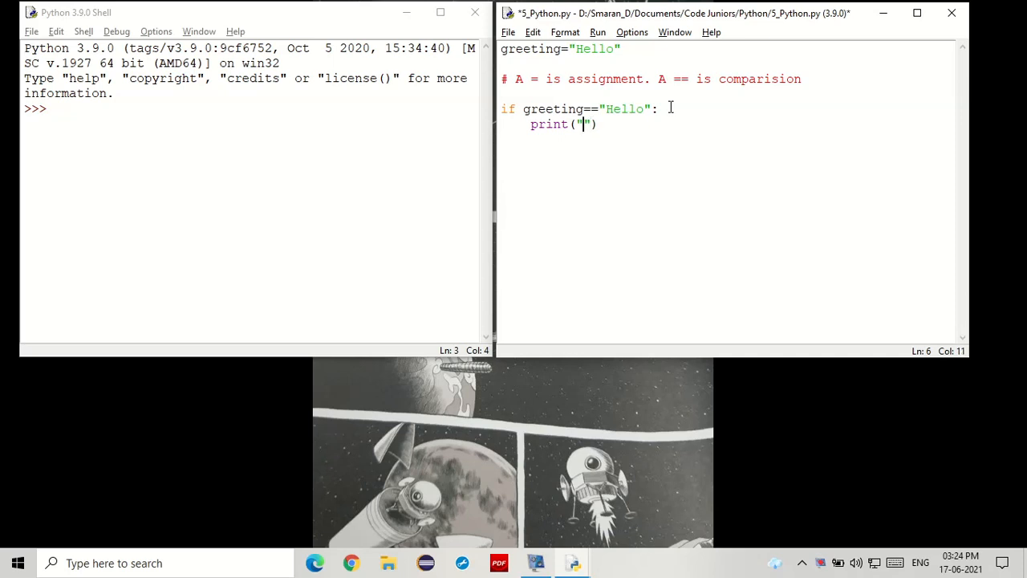
text(Hello, again.)
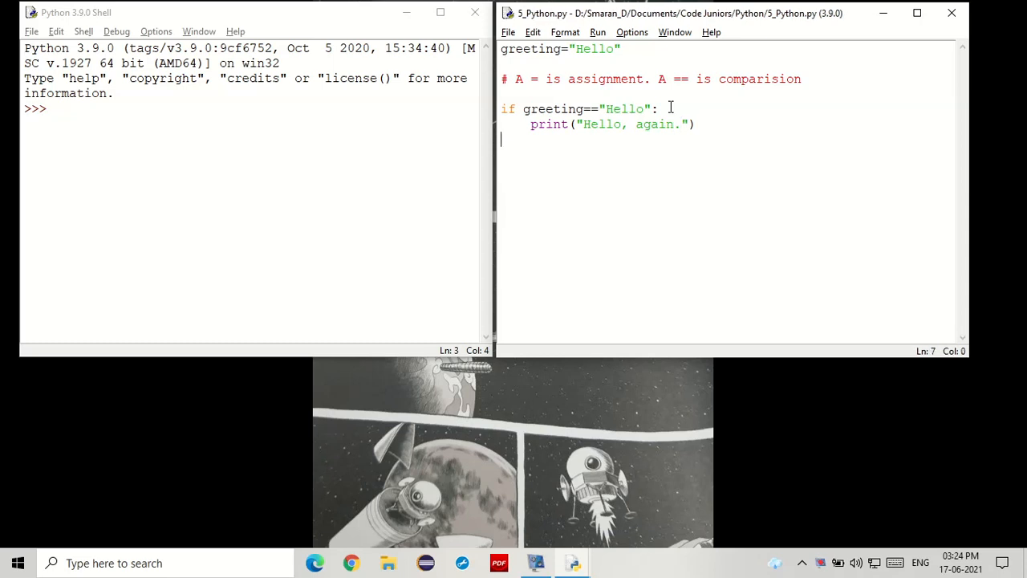
Step: Run 5_Python.py so the shell prints 'Hello, again.'
key(F5)
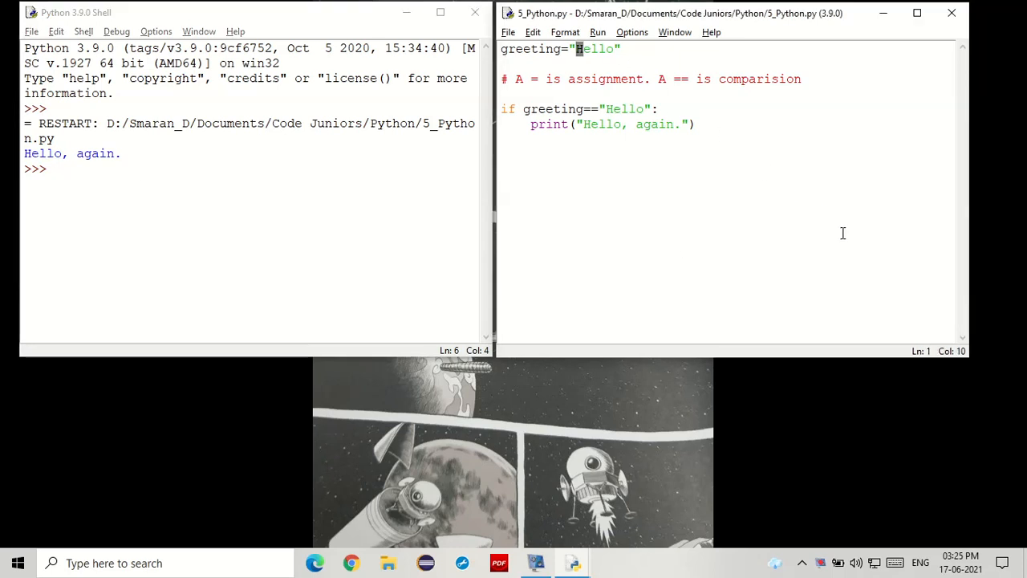
mouse_move(915, 202)
text(h)
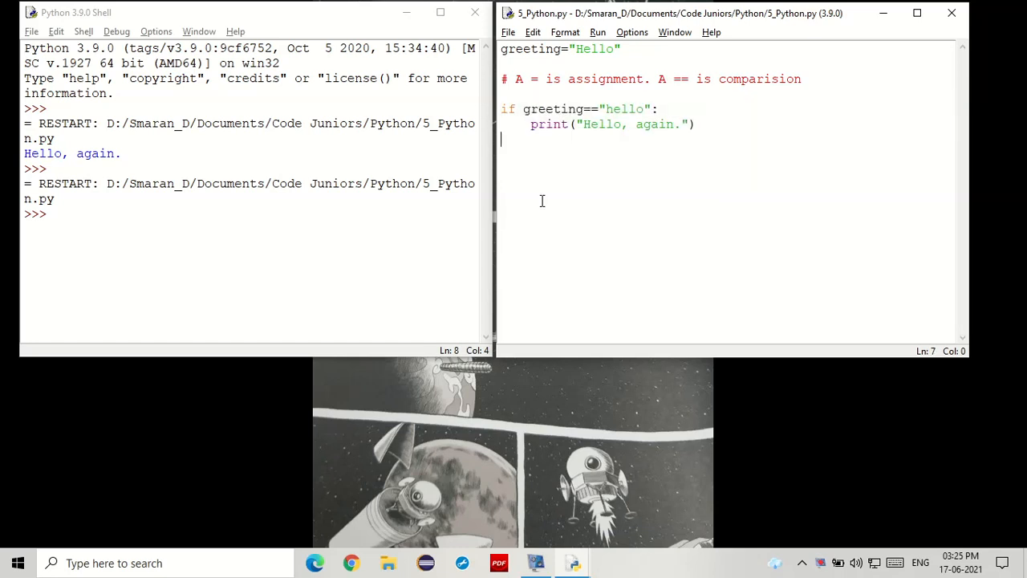
mouse_move(745, 231)
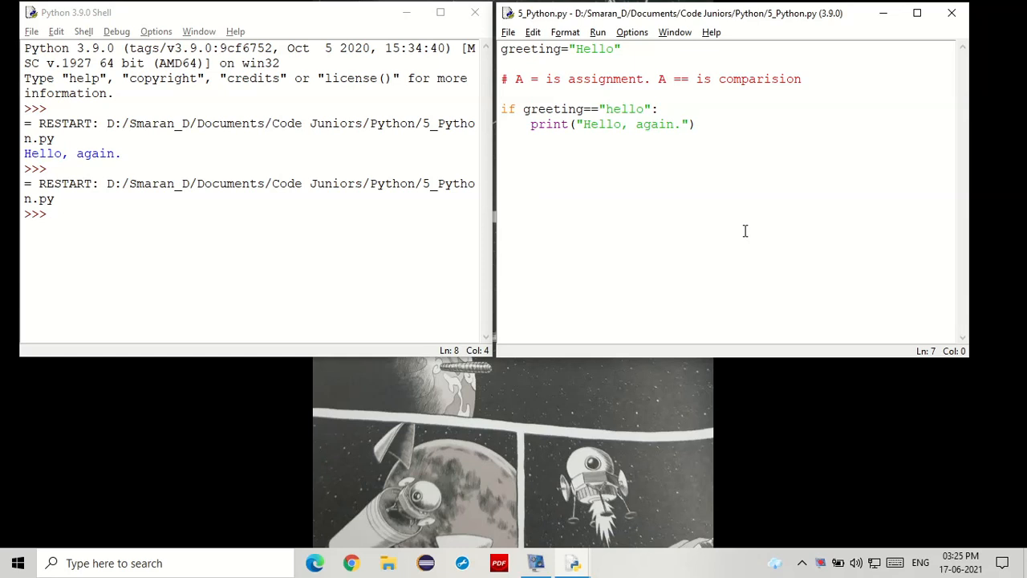
mouse_move(565, 32)
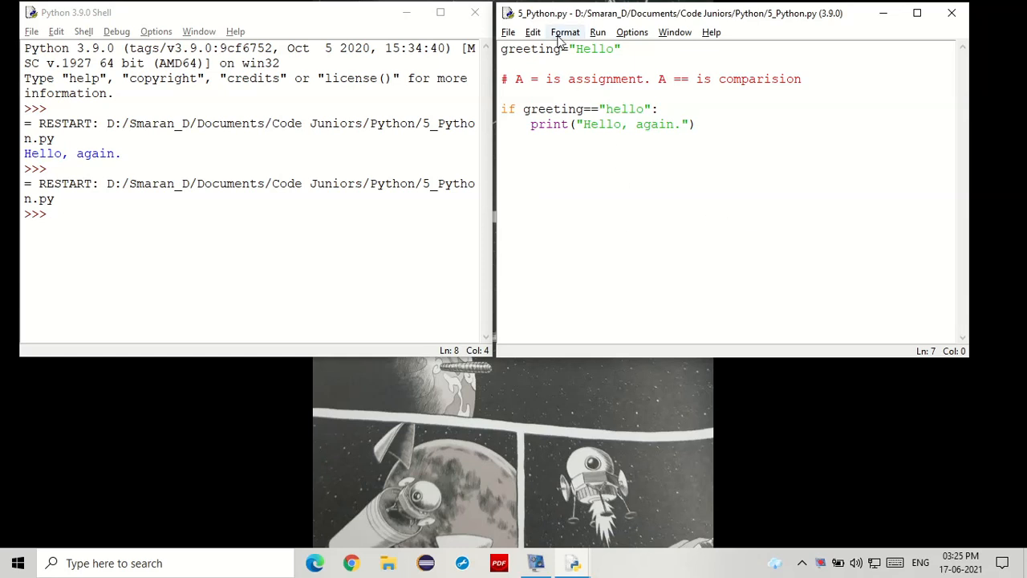
double_click(594, 49)
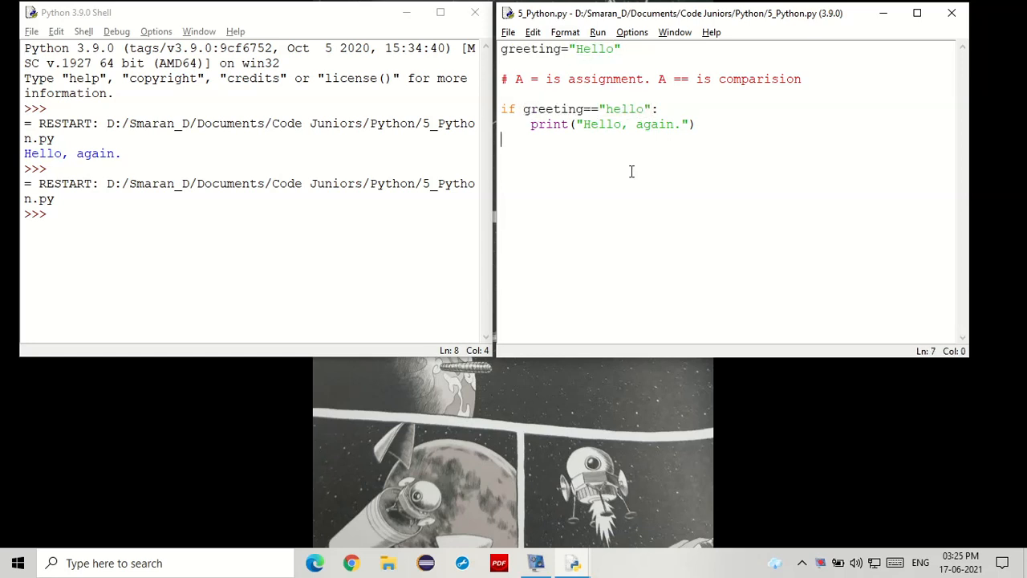
double_click(623, 108)
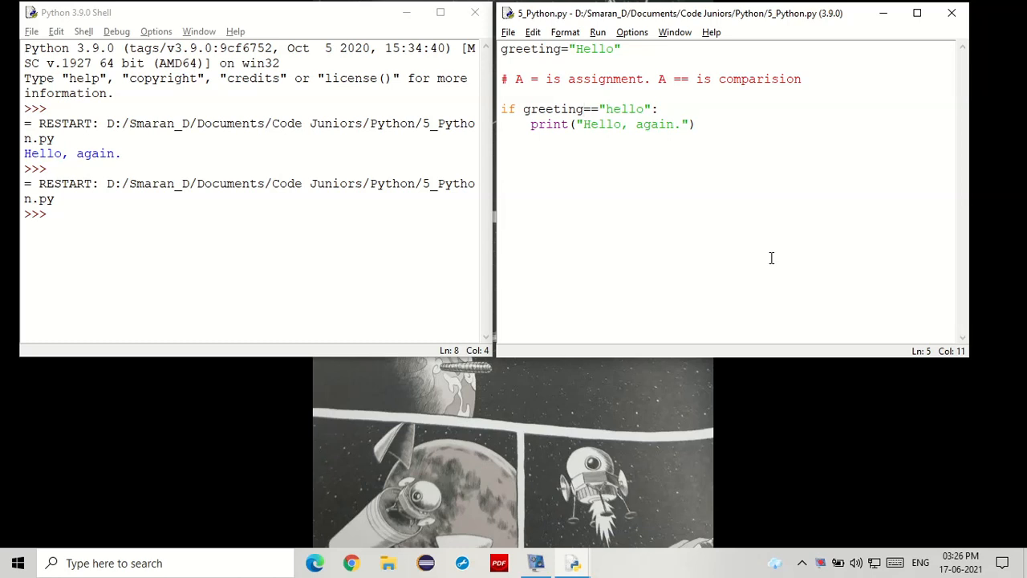
click(586, 109)
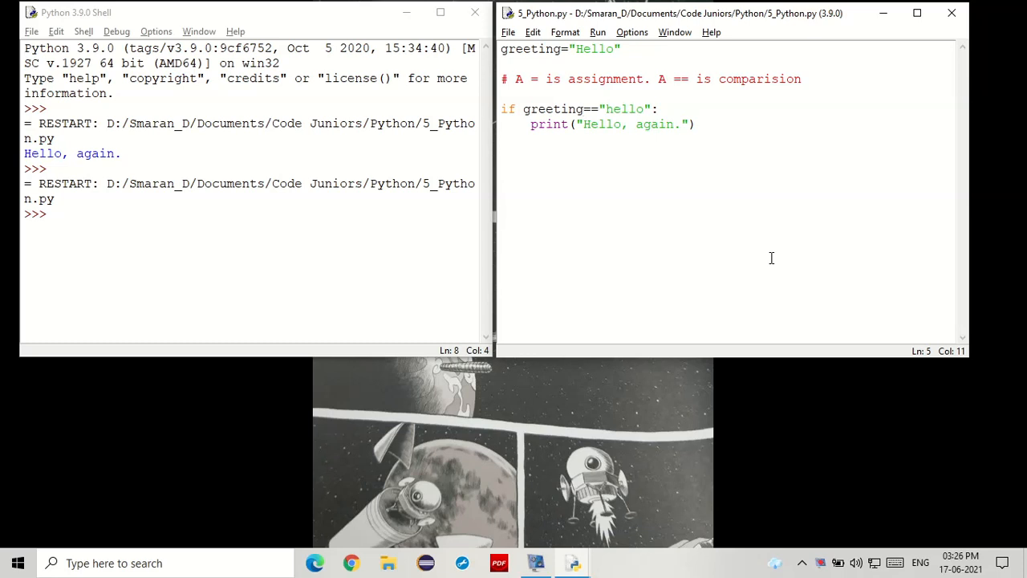
Step: Change the condition to greeting.lower()=="hello" and add the comment #function(value), value.method()
text(.lower)
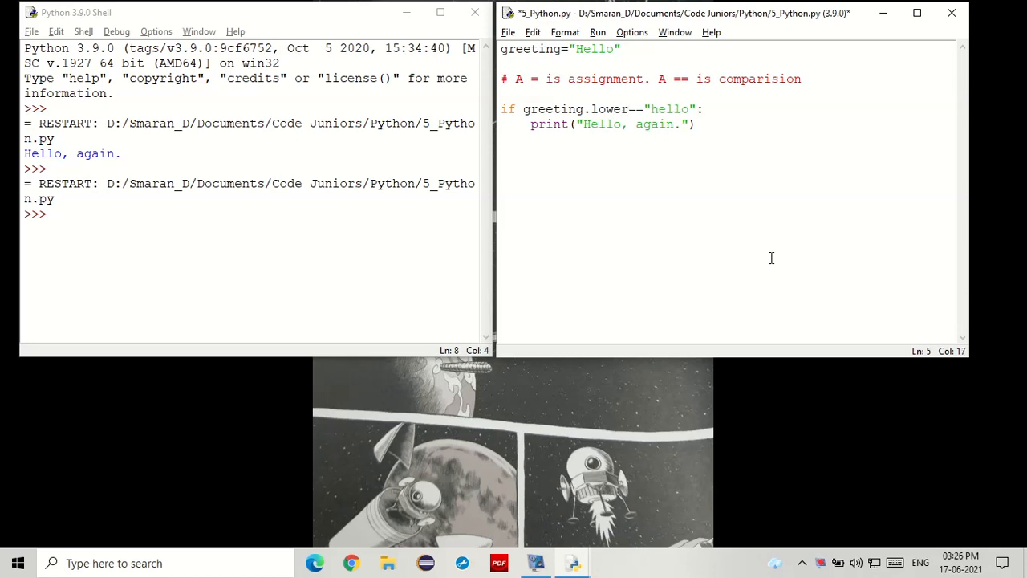
text(())
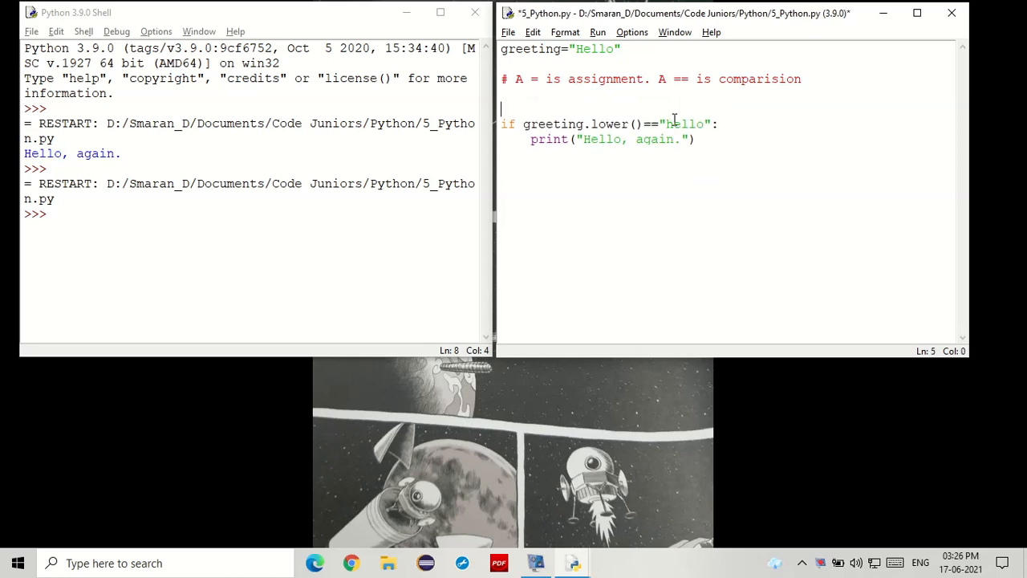
text(#f)
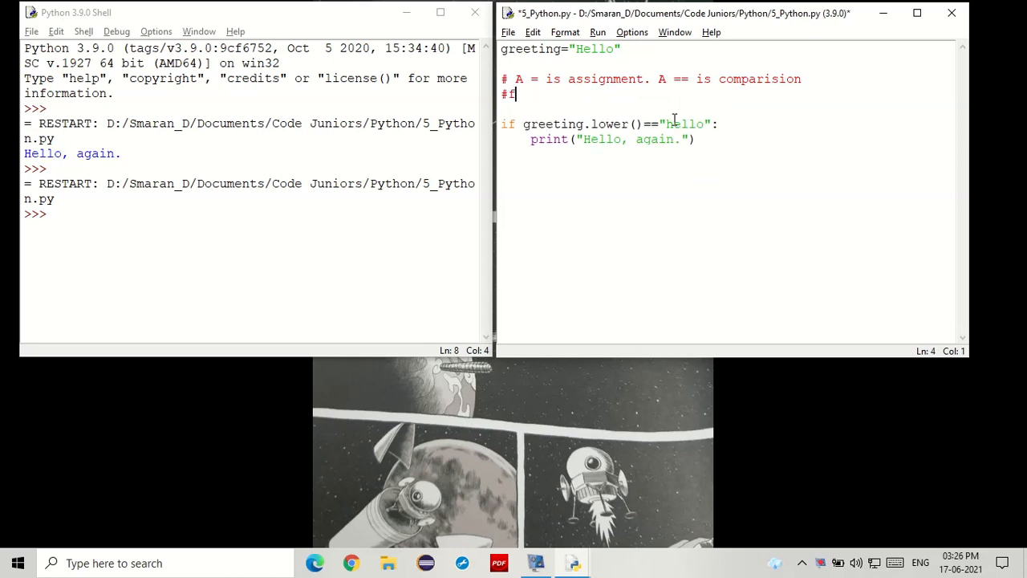
text(unction())
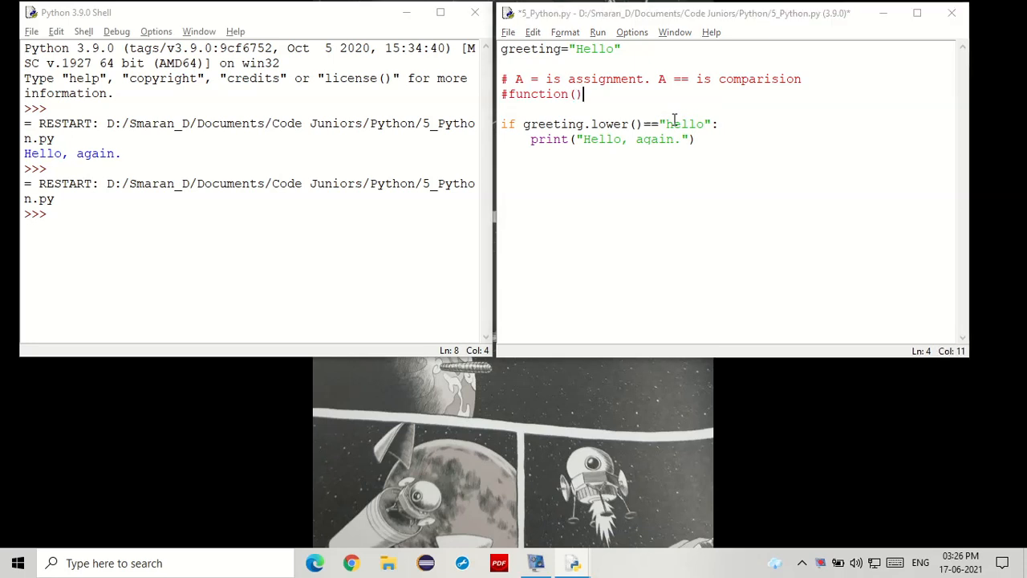
text(value)
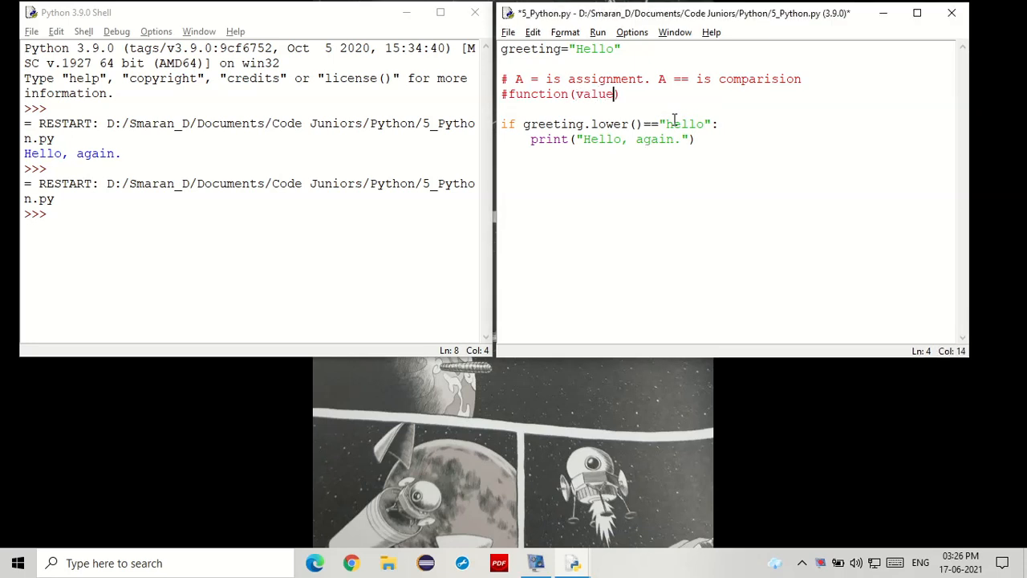
text(,)
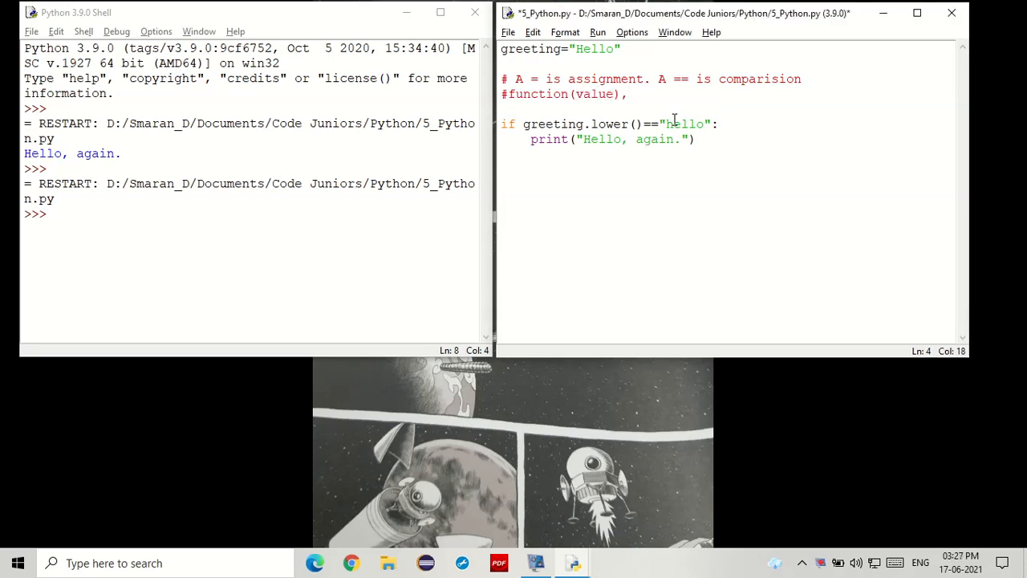
text(method())
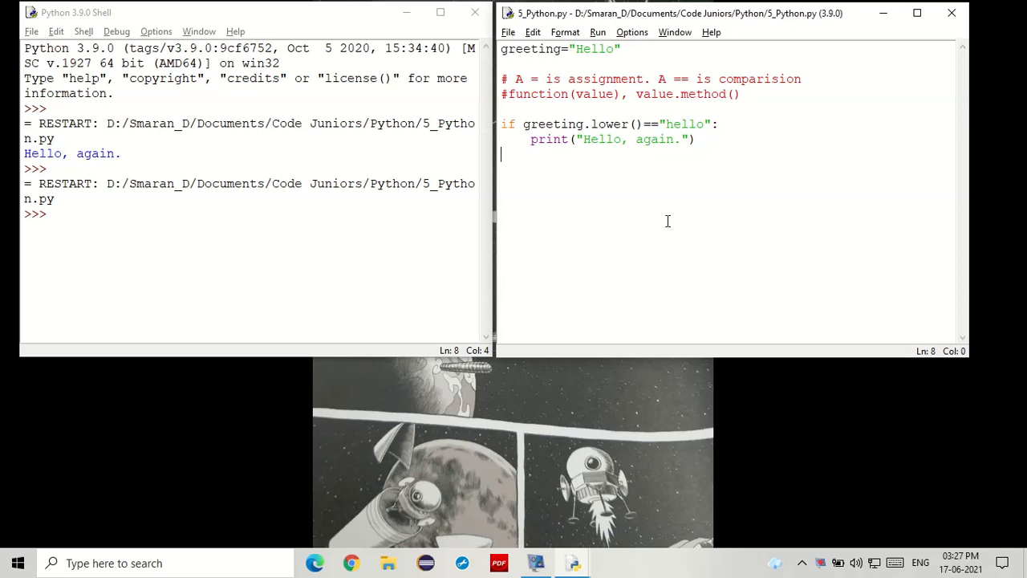
Step: Run the script, printing 'Hello, again.', then select Hello in the greeting line
double_click(608, 123)
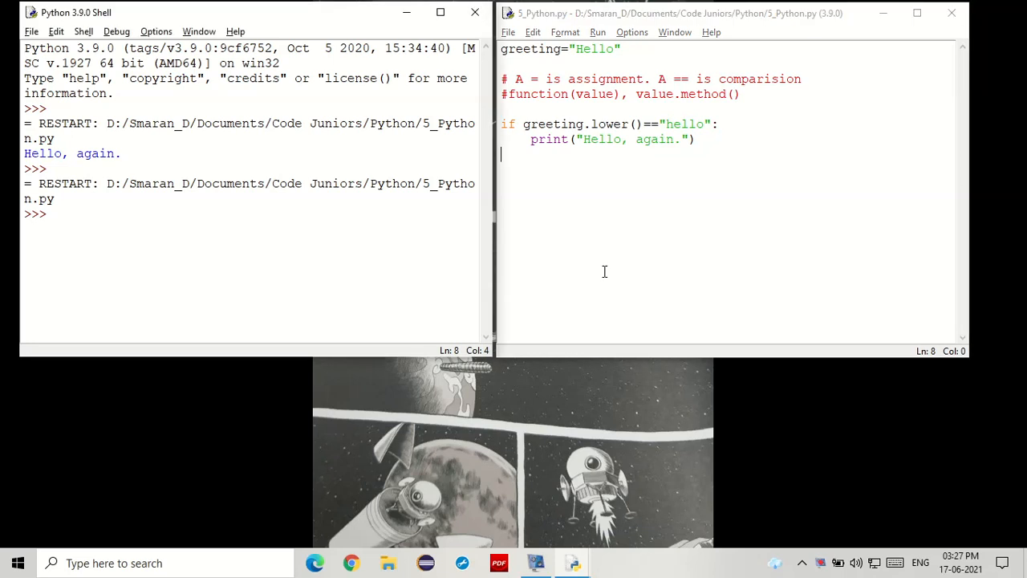
key(F5)
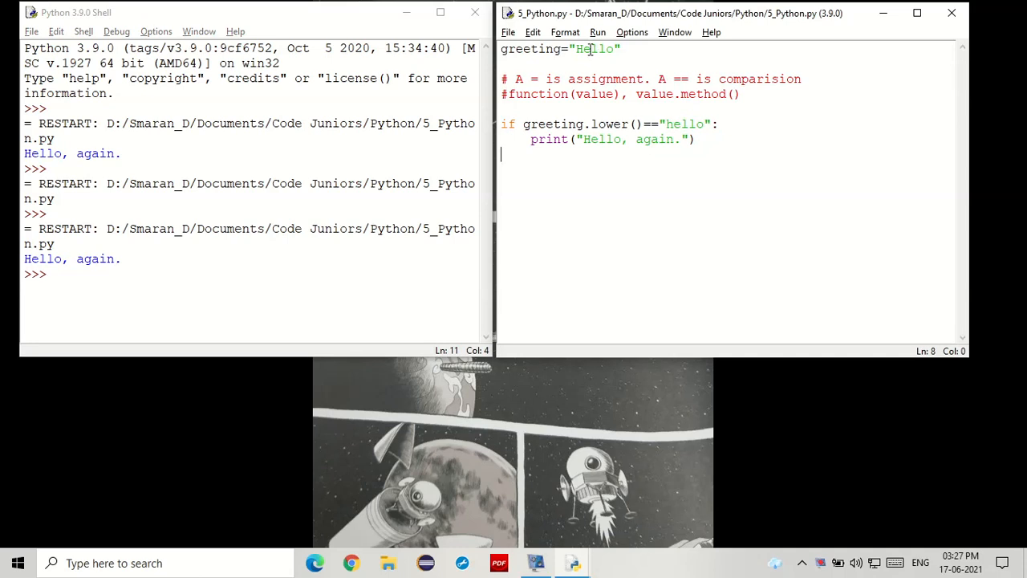
double_click(595, 49)
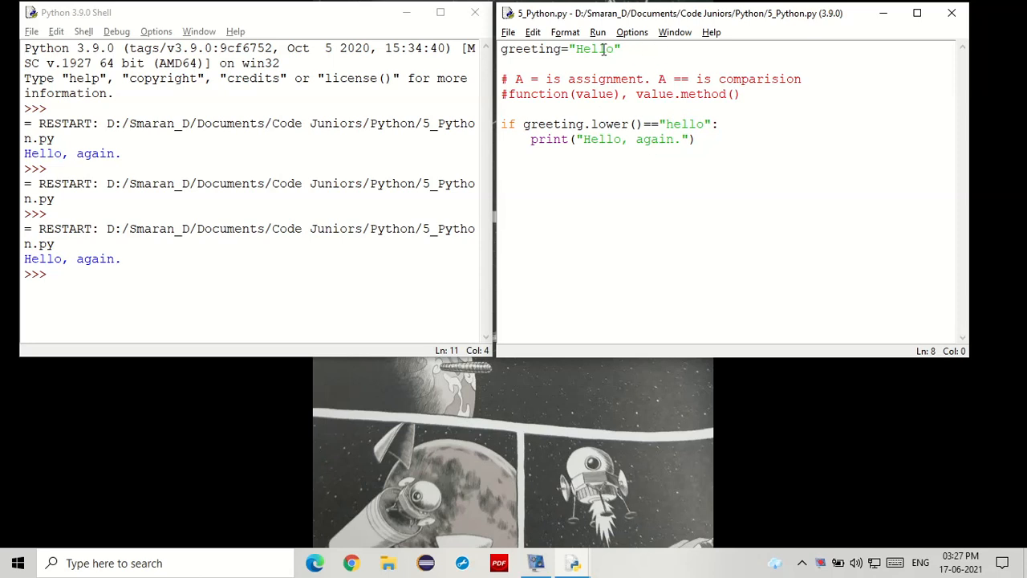
double_click(594, 49)
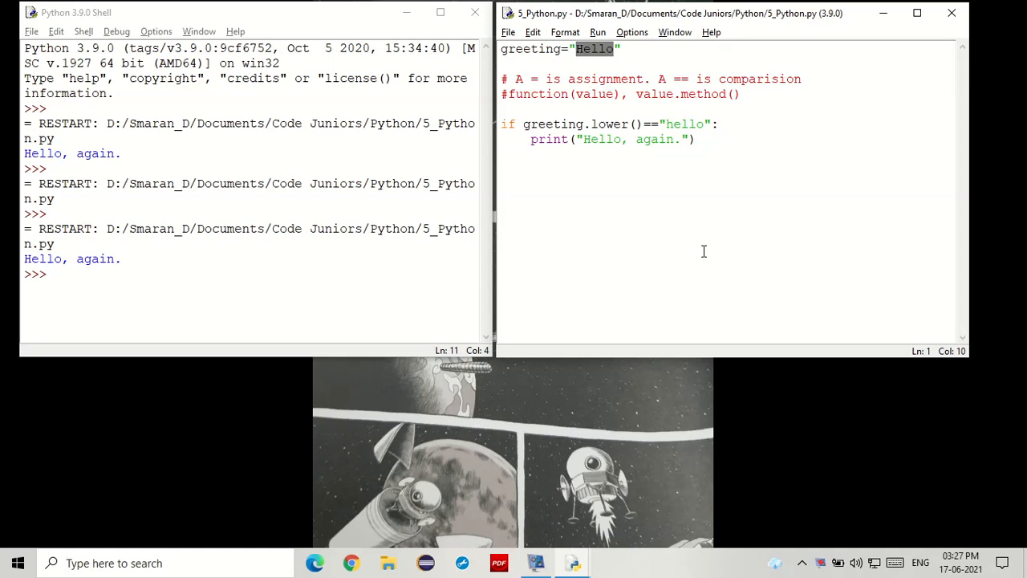
Step: Replace Hello with Bye and rerun the script, which prints nothing
text(By)
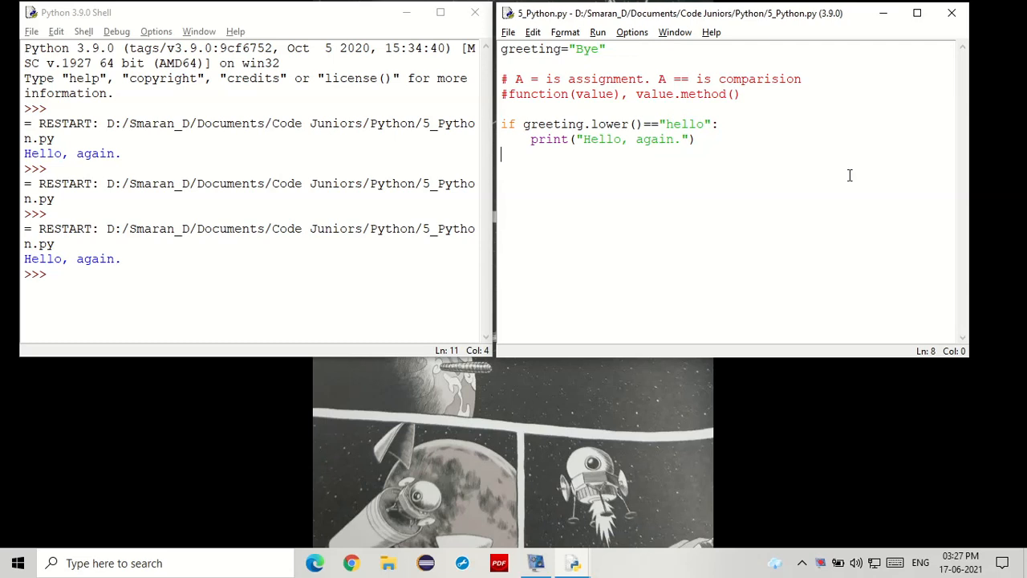
key(F5)
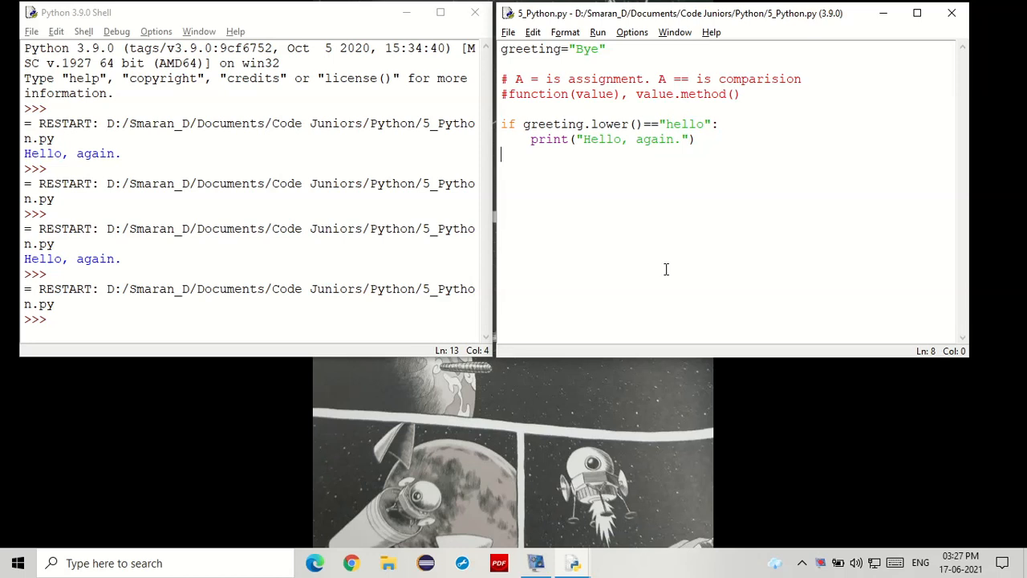
Step: Type the check if greeting.lower()=="bye": print("Bye, again.")
text(if)
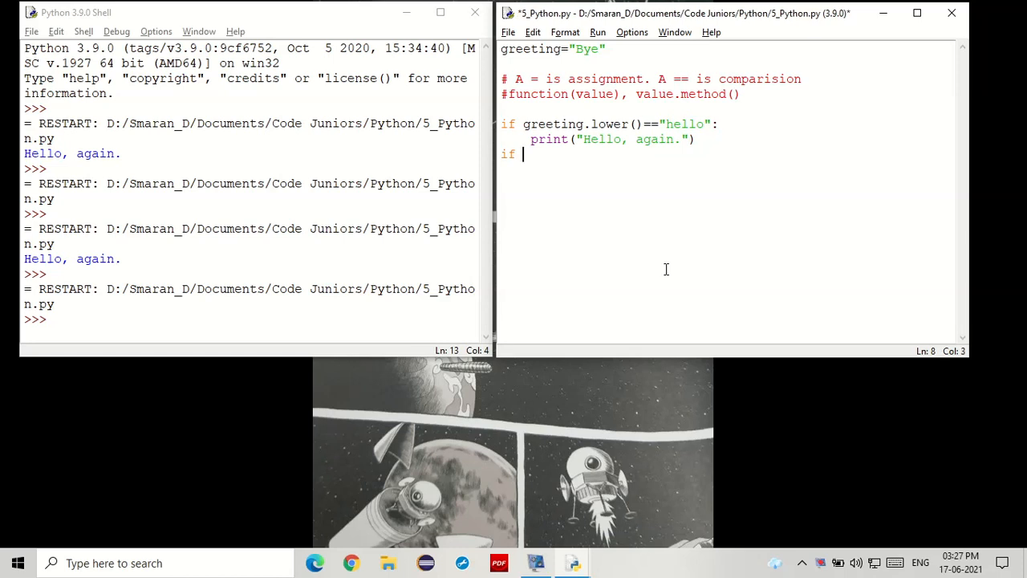
text(greeting.)
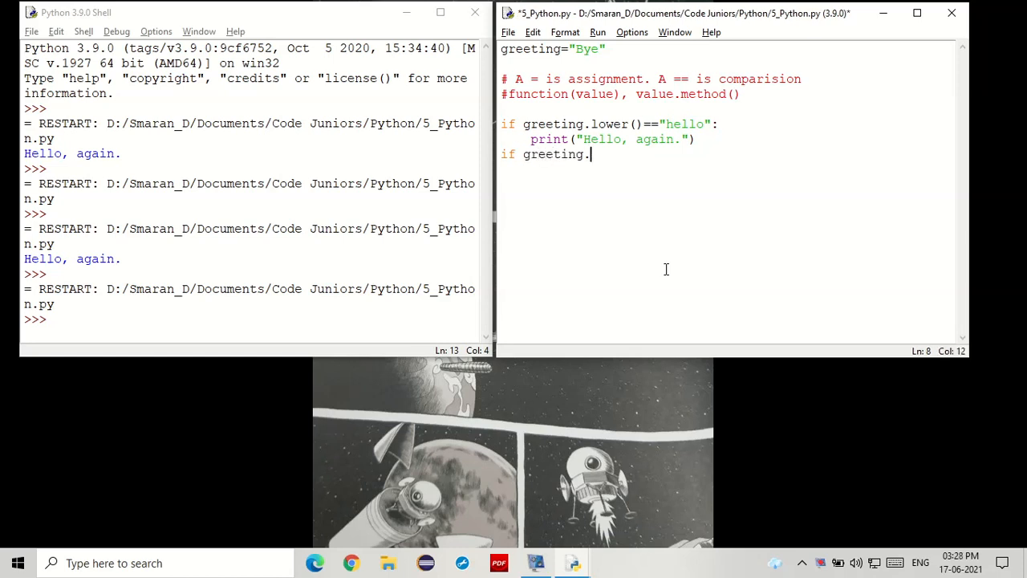
text(lower())
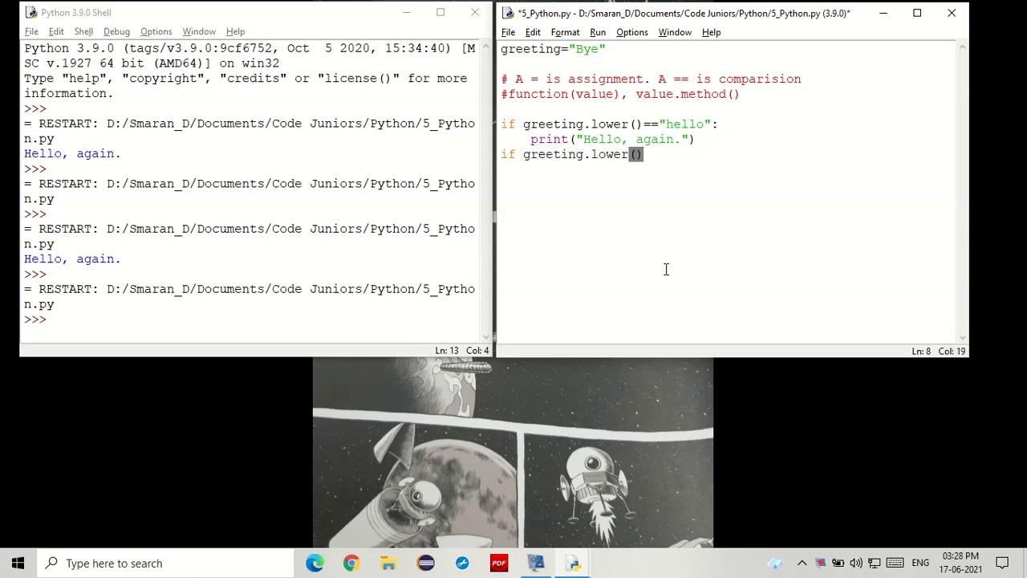
text(="")
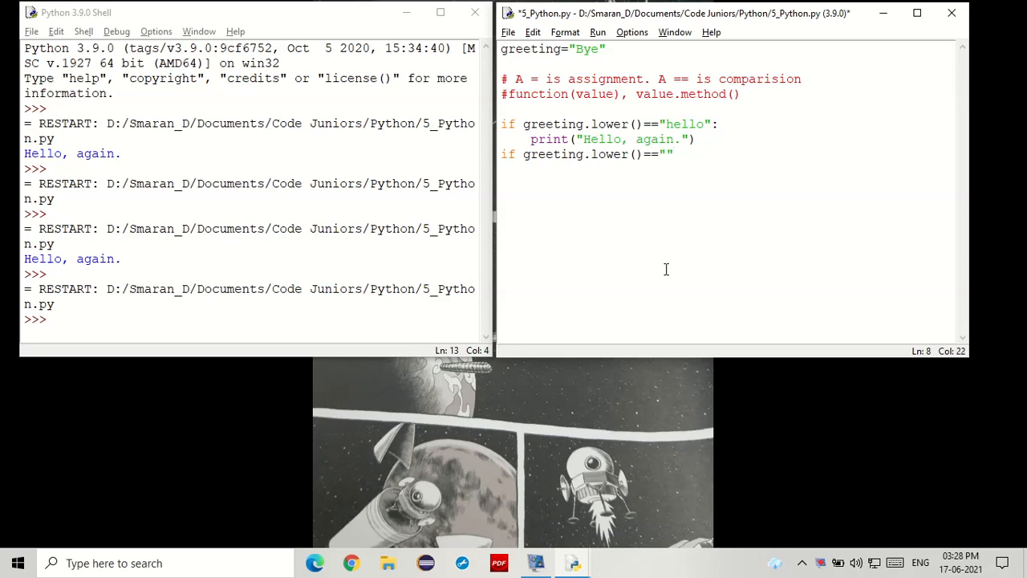
text(bye":)
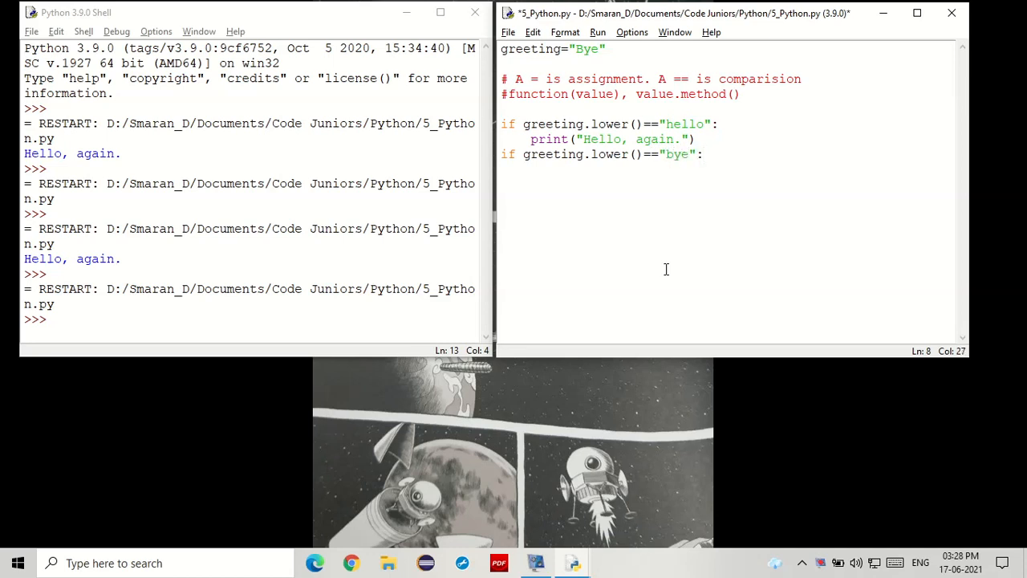
text(print())
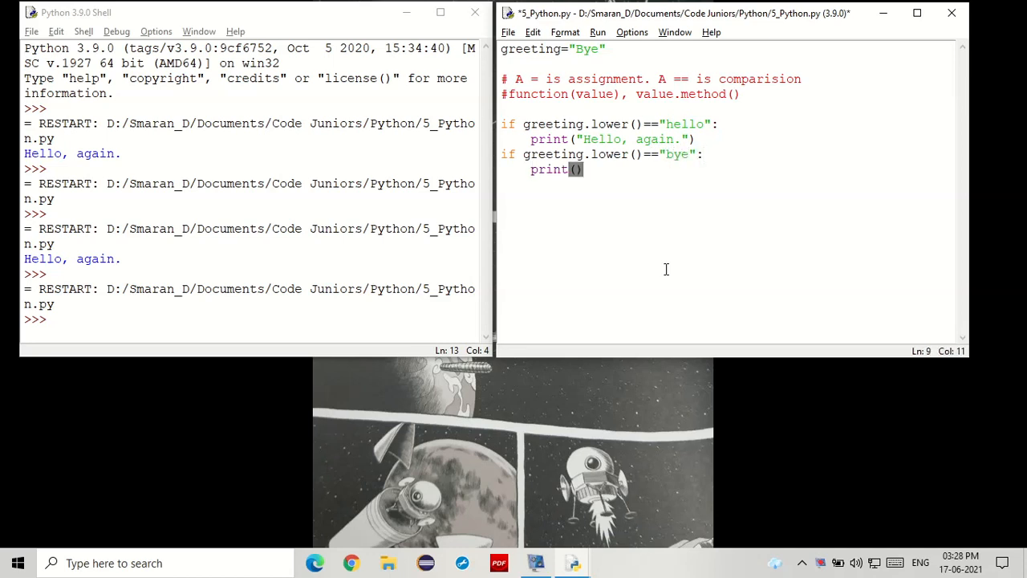
text("Bye, a")
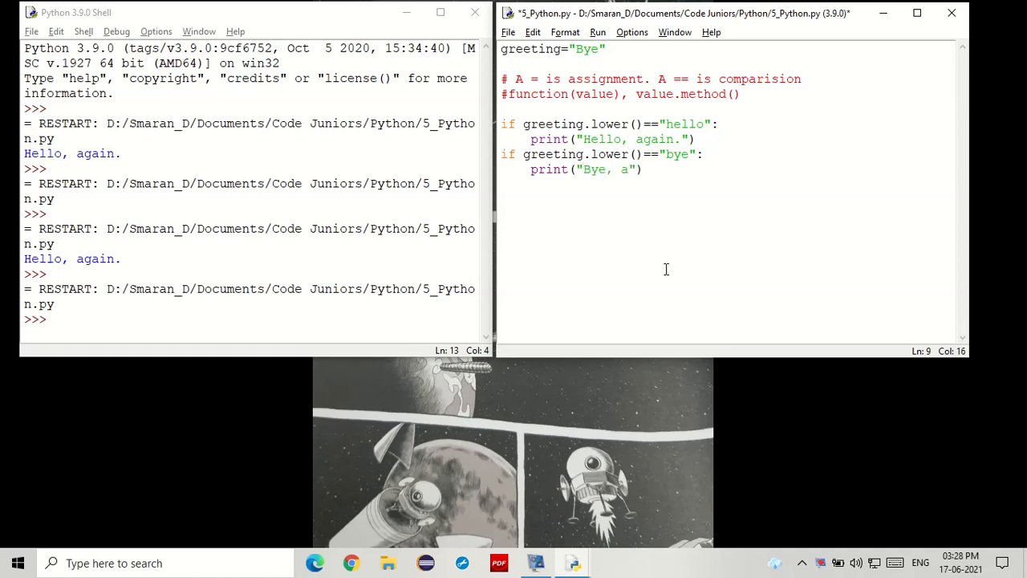
text(gain.)
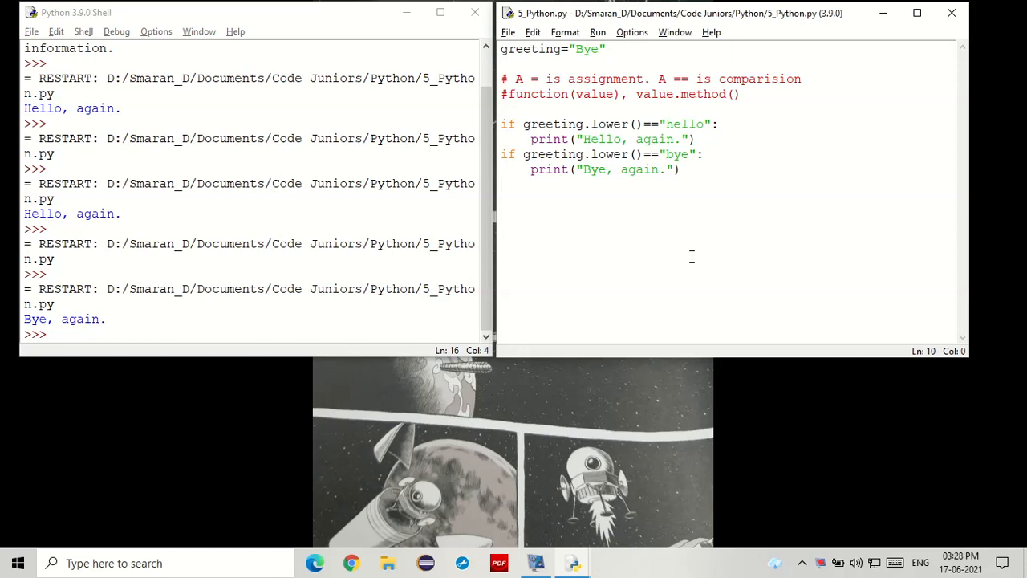
Step: Select the second if keyword so it can be replaced with elif
drag(501, 123, 696, 139)
text(el)
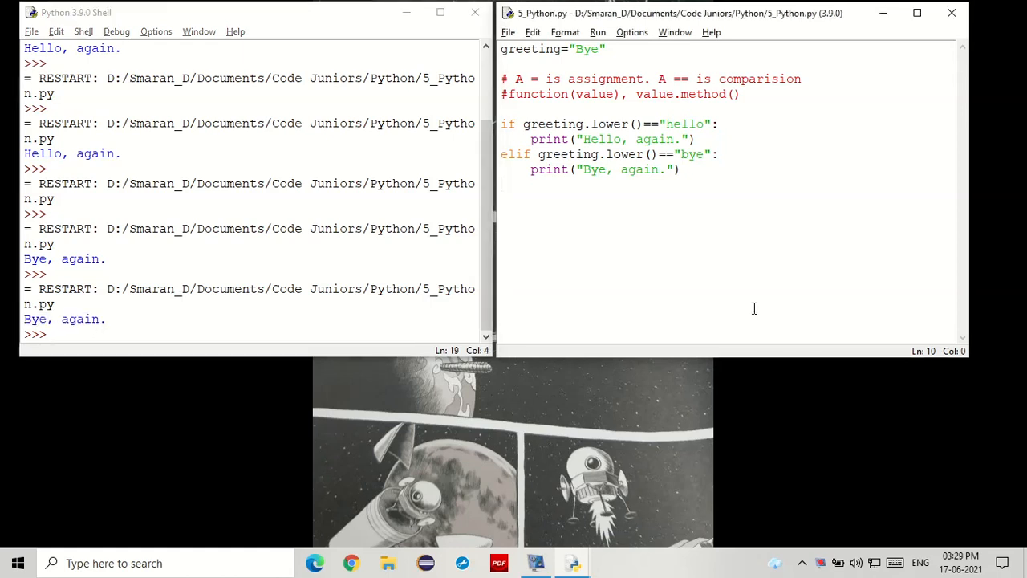
mouse_move(814, 199)
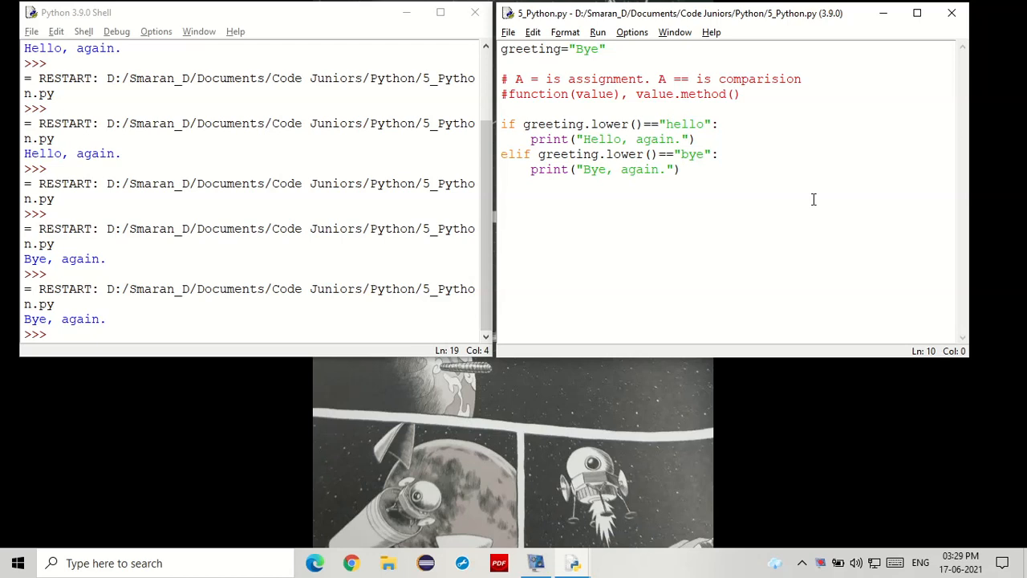
Step: Write else: print("What is this?") ending the chain, then highlight the else line
text(else:)
text(pr)
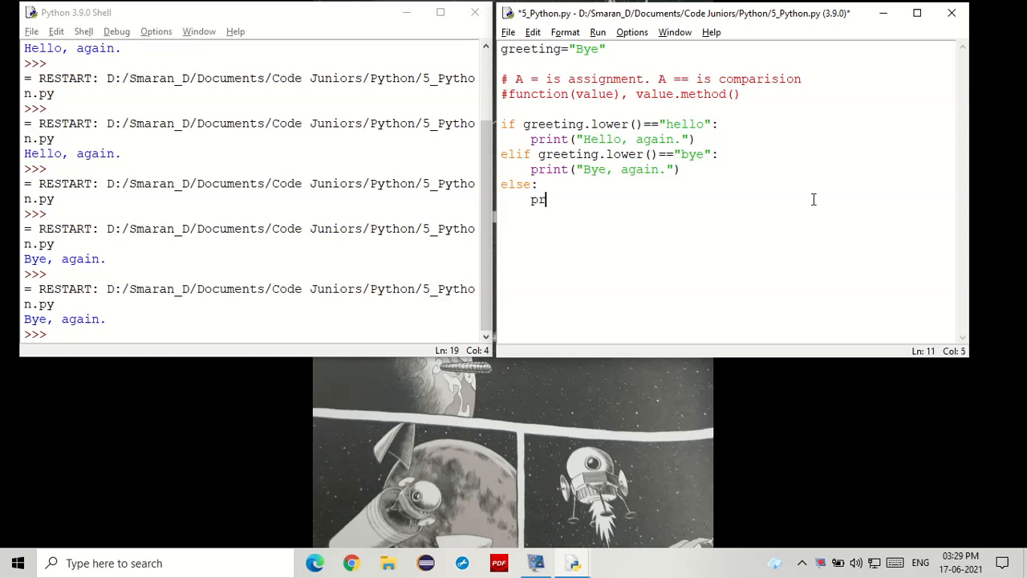
text(int(""))
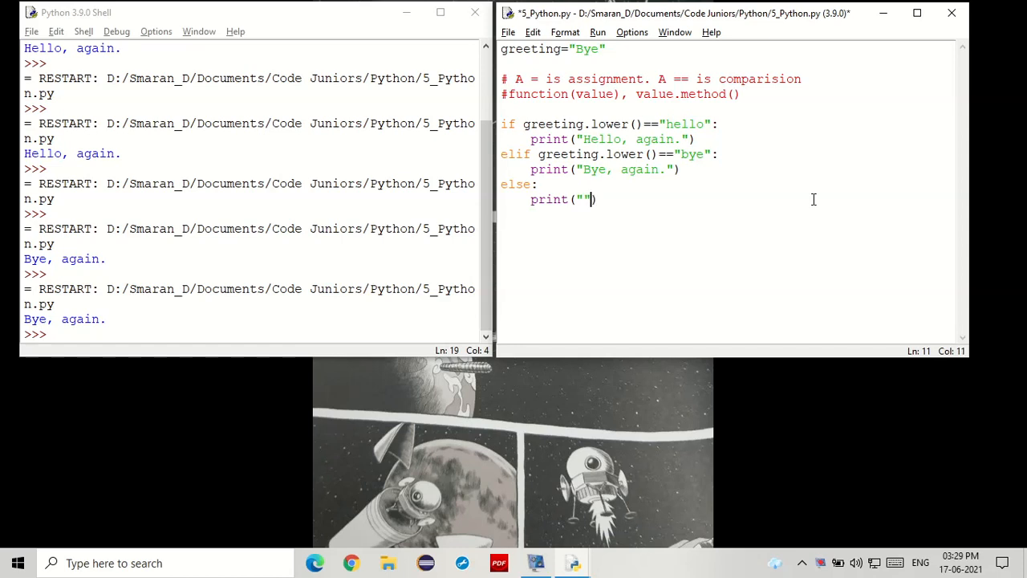
text(What is this)
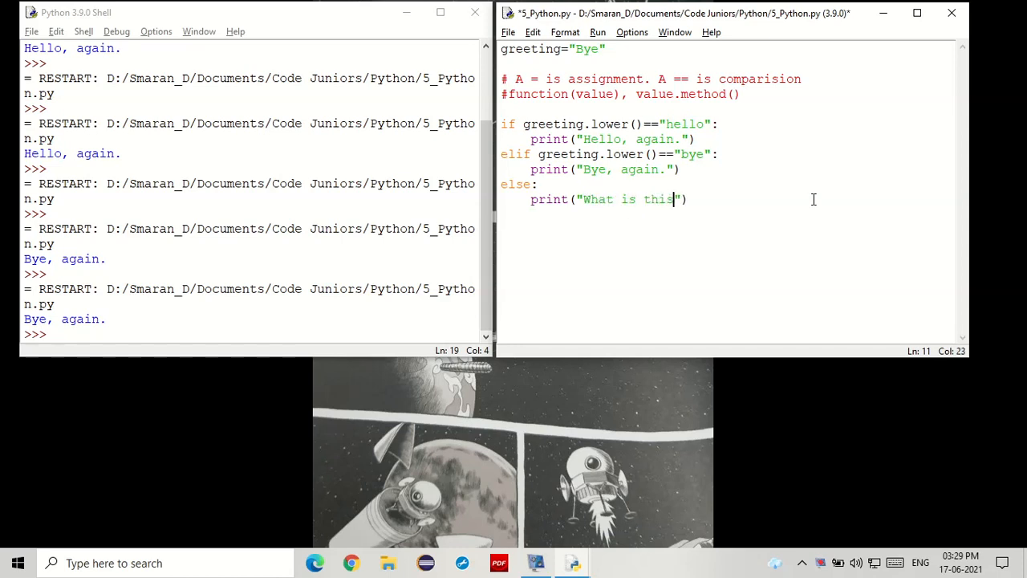
text(?)
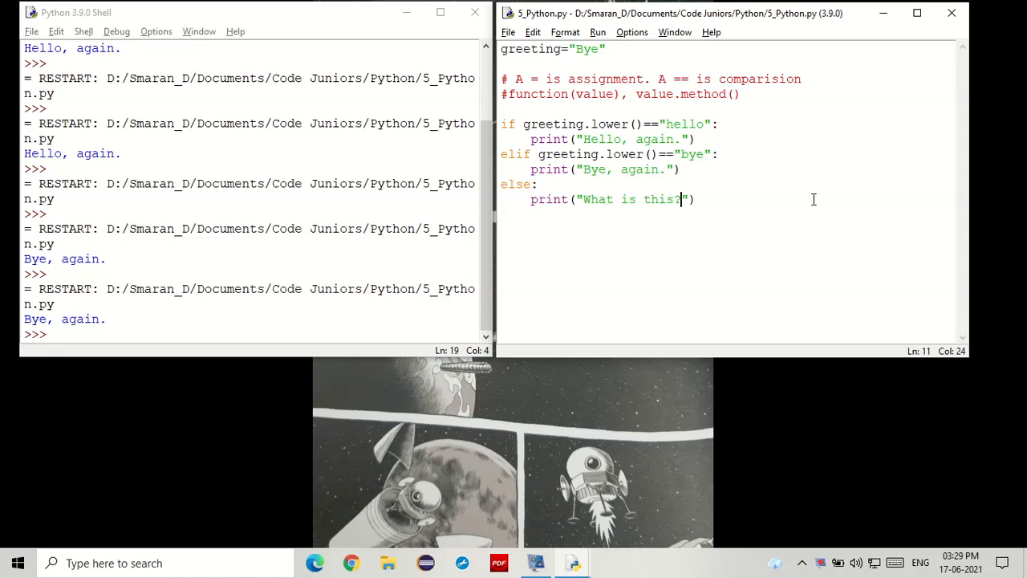
click(647, 279)
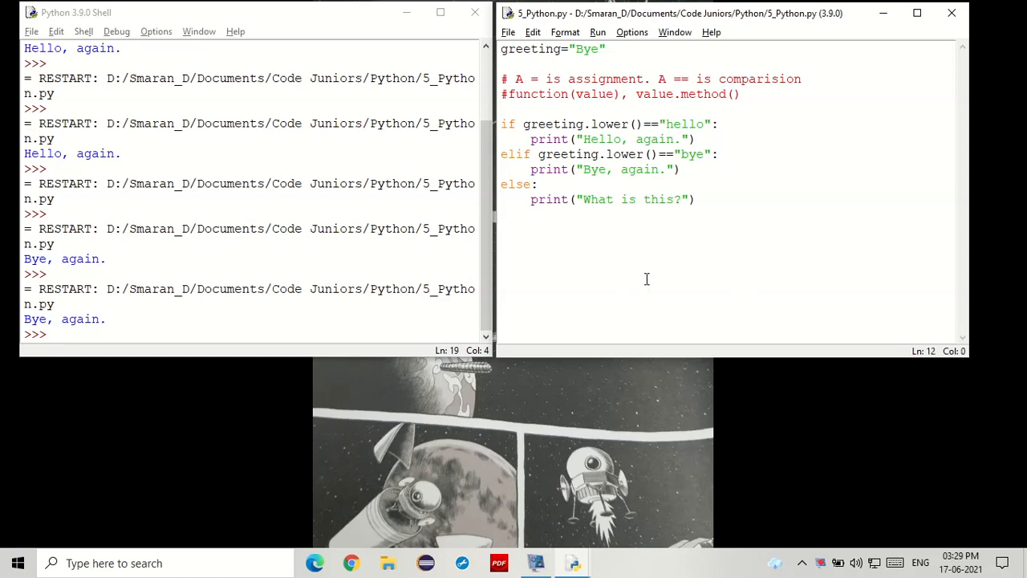
mouse_move(534, 563)
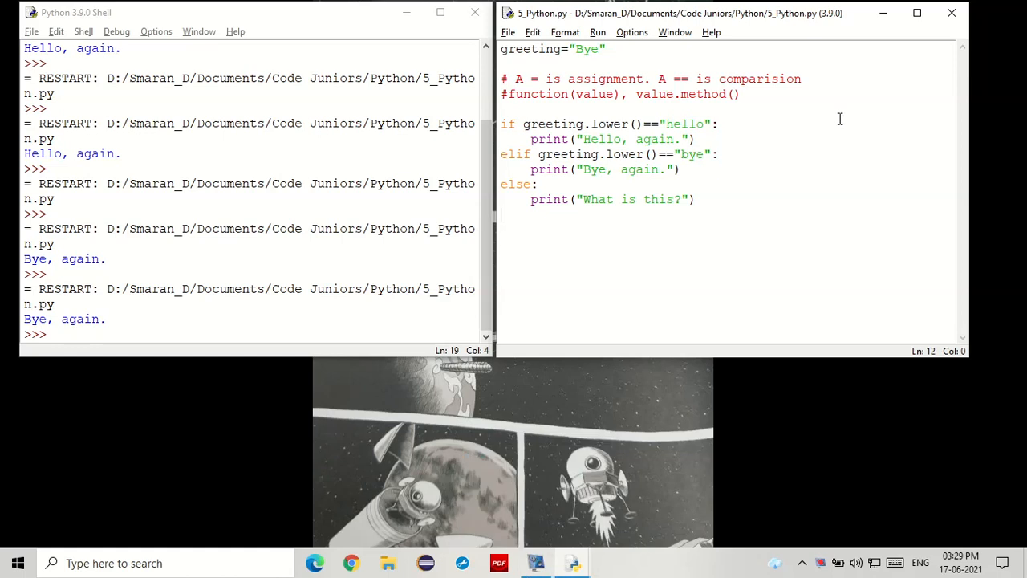
mouse_move(774, 224)
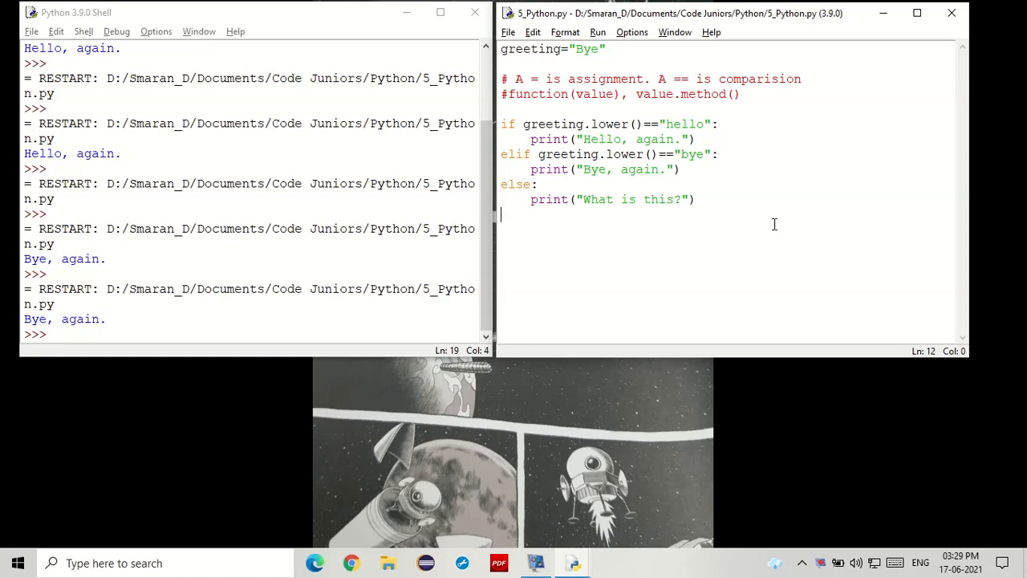
mouse_move(593, 271)
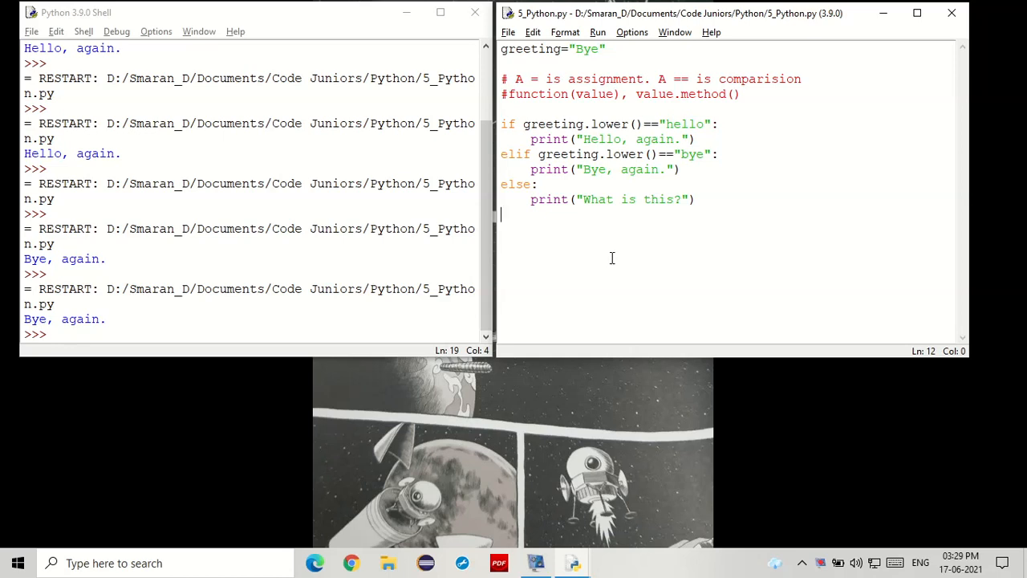
click(535, 183)
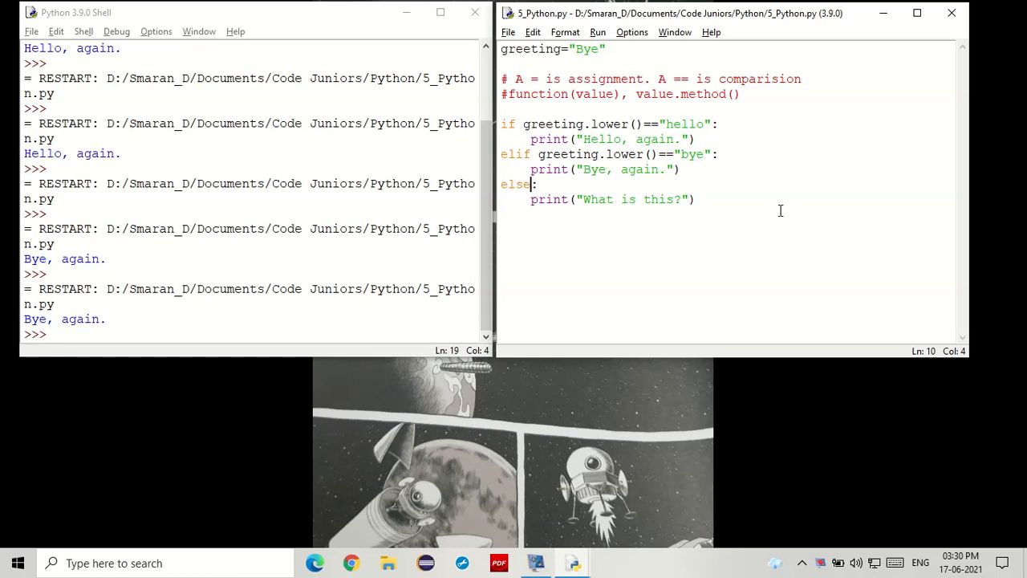
mouse_move(824, 246)
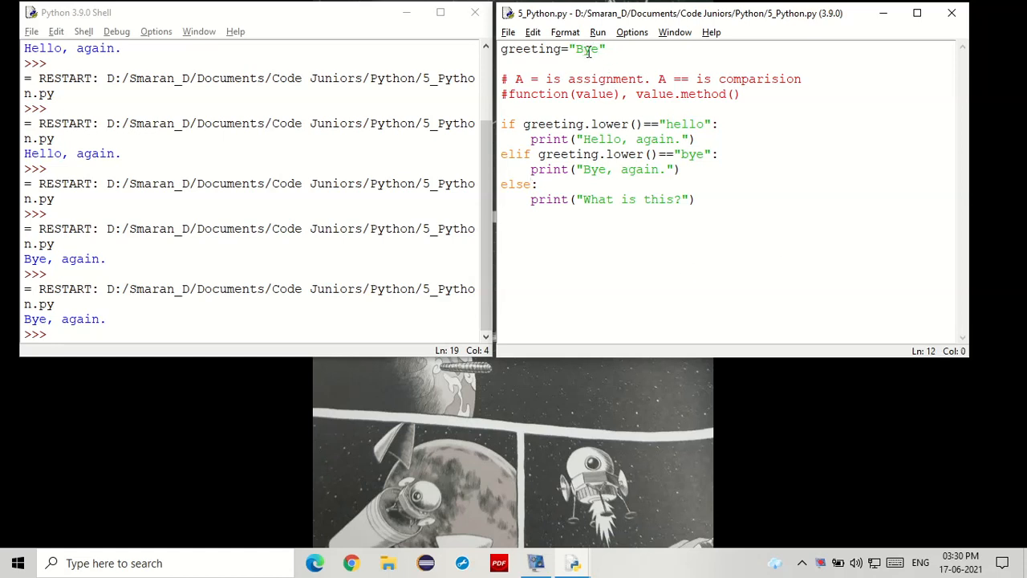
Step: Replace the greeting value Bye with Car, then select Car
double_click(585, 49)
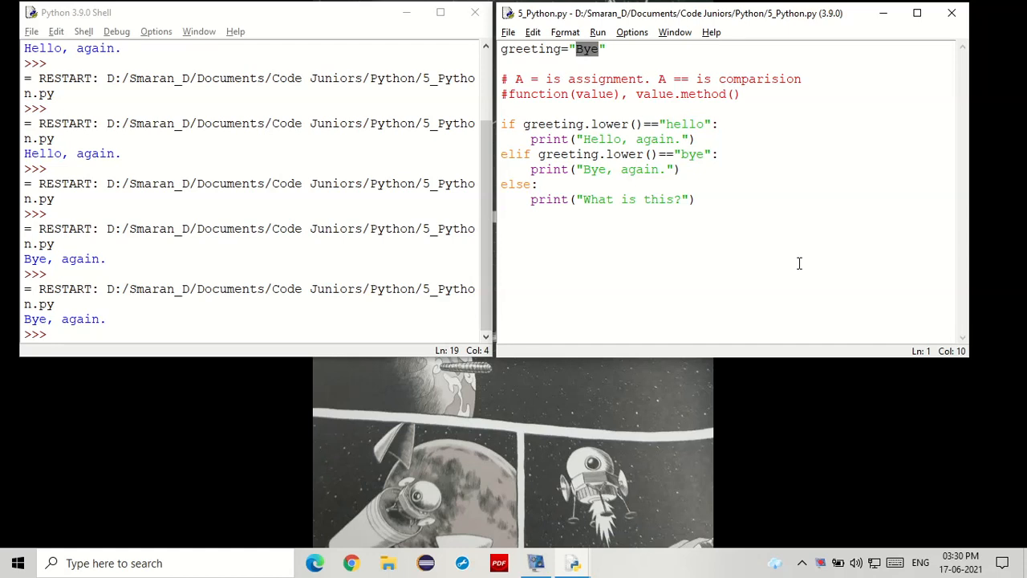
text(Car)
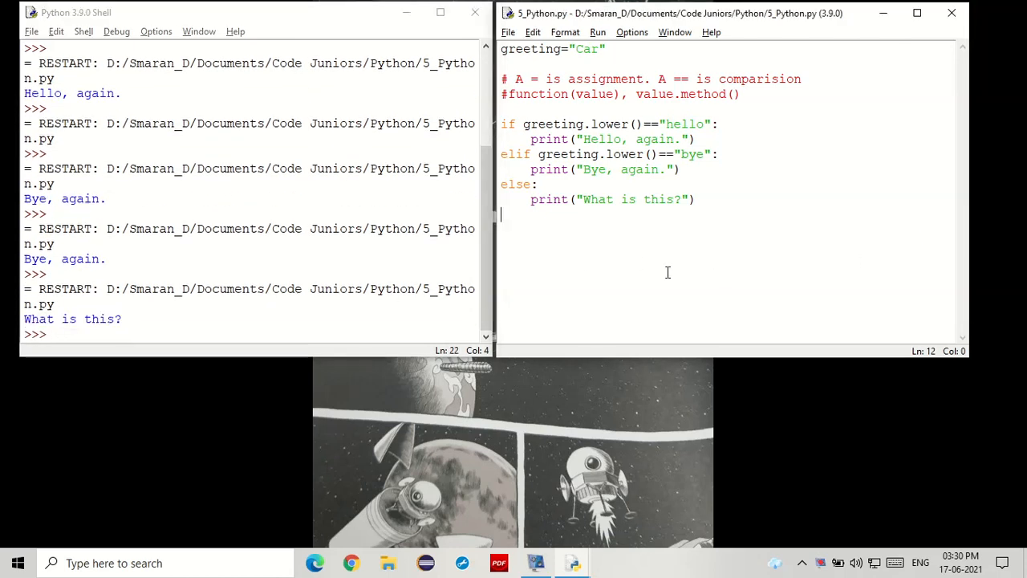
double_click(586, 49)
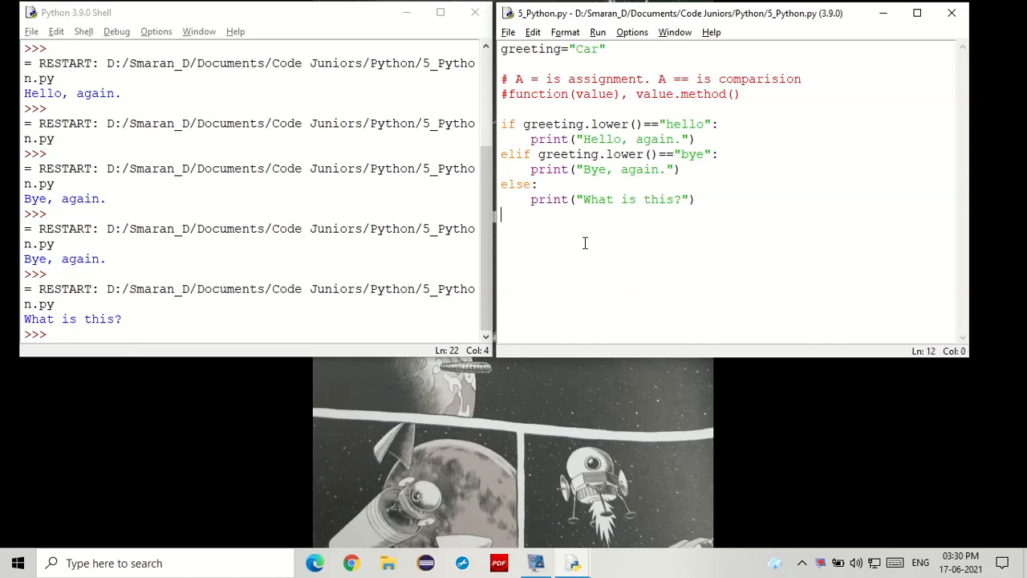
drag(501, 183, 696, 199)
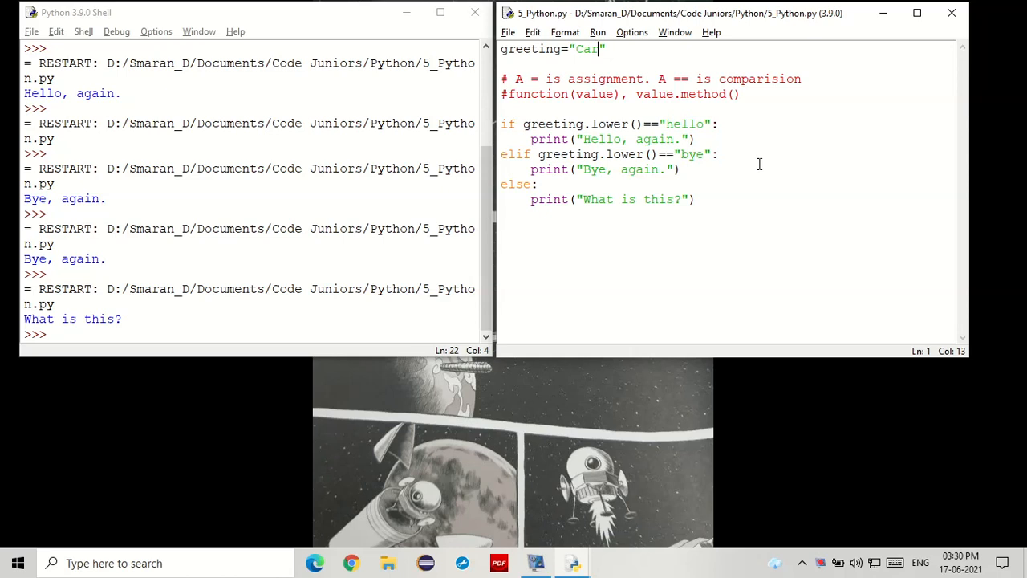
Step: Swap Car for Door, then delete Door and its empty quotes
key(BackSpace)
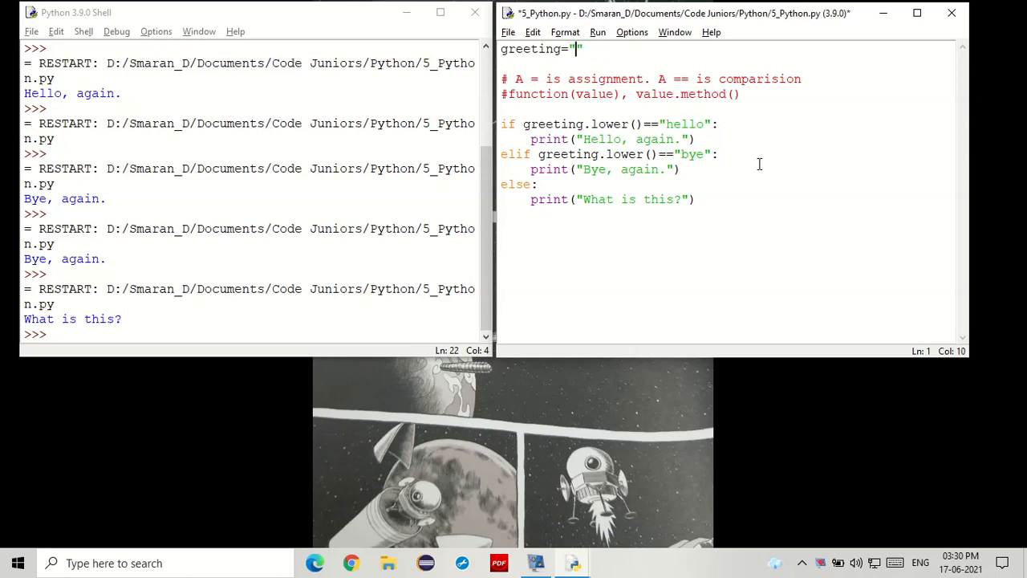
text(Door)
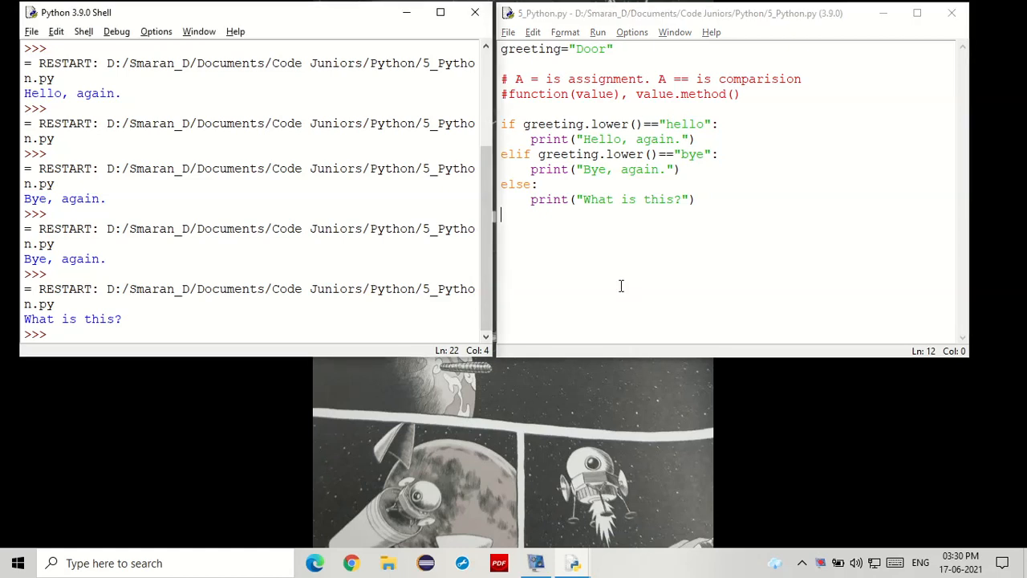
double_click(590, 48)
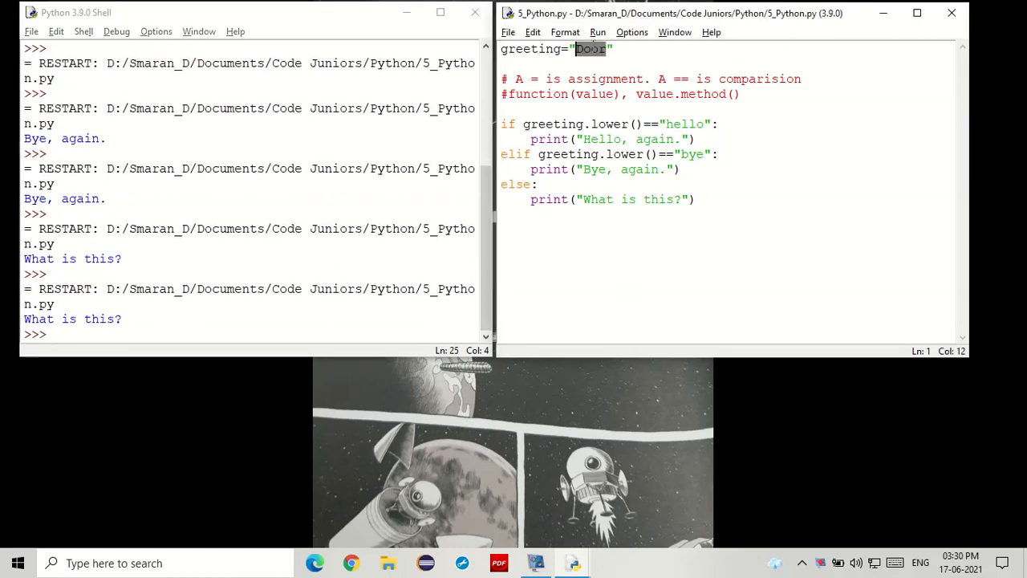
key(Delete)
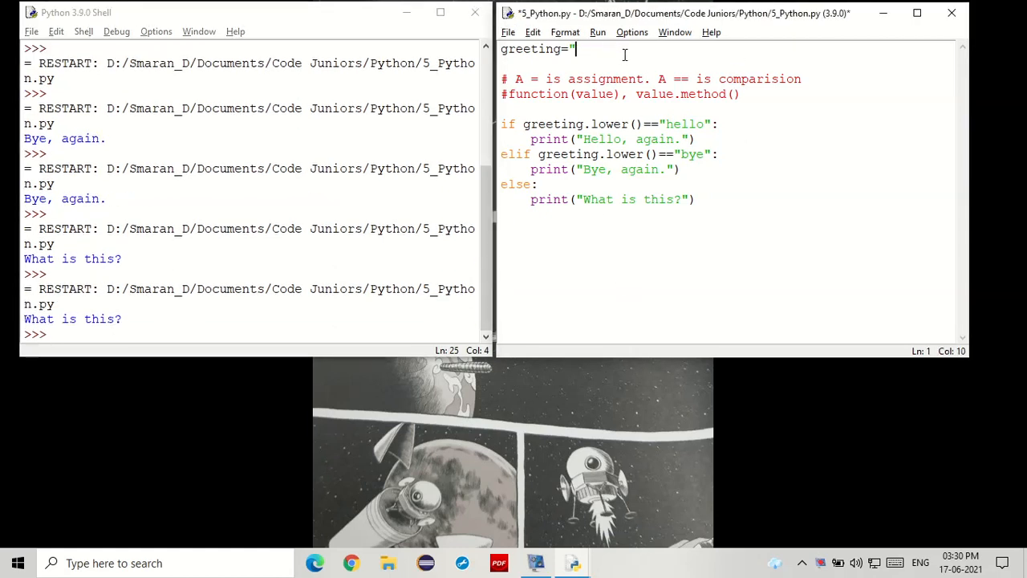
key(Backspace)
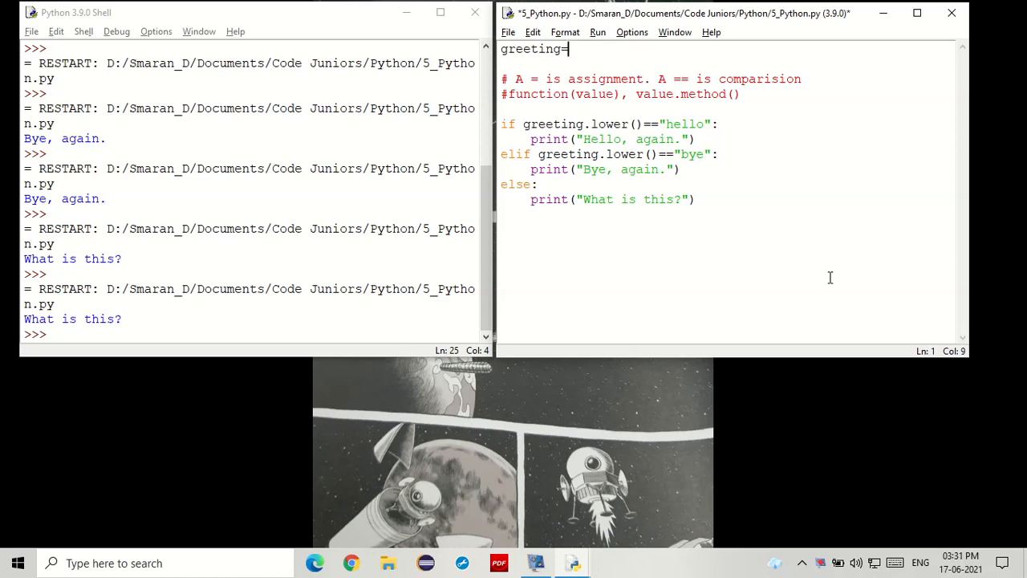
Step: Set greeting to input("Hello or Bye: ") and run the script with F5
text(input)
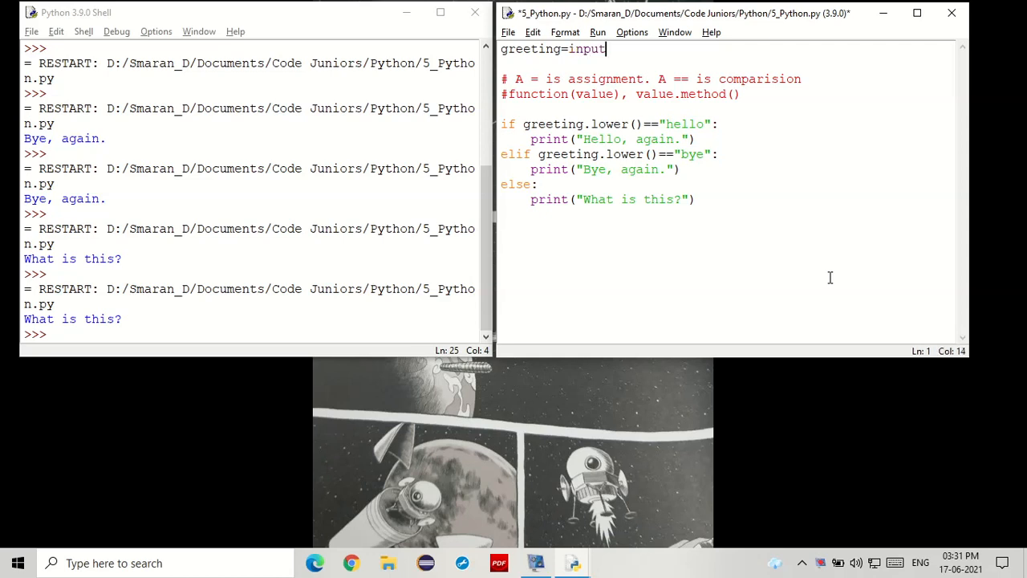
text((")
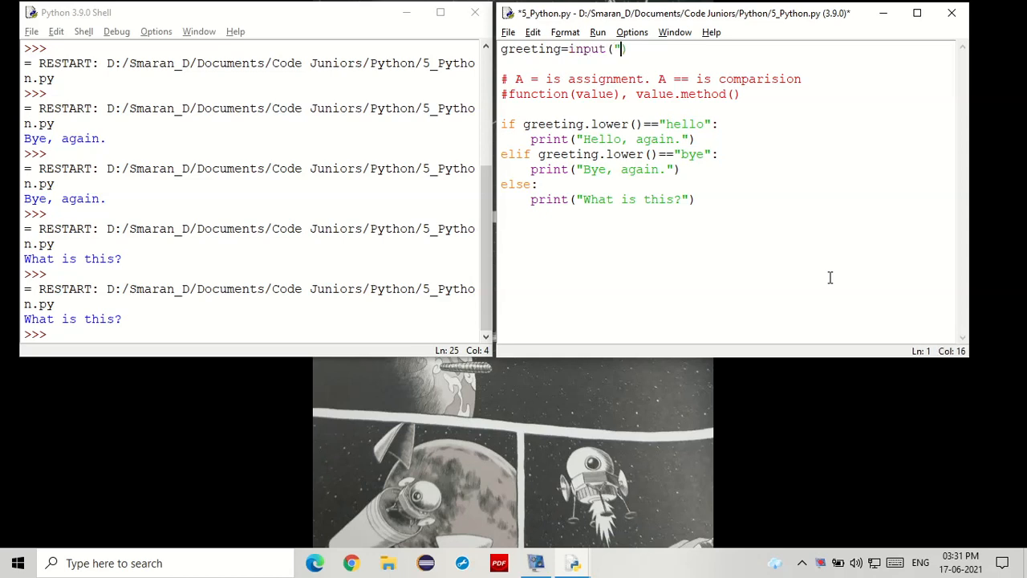
text(")
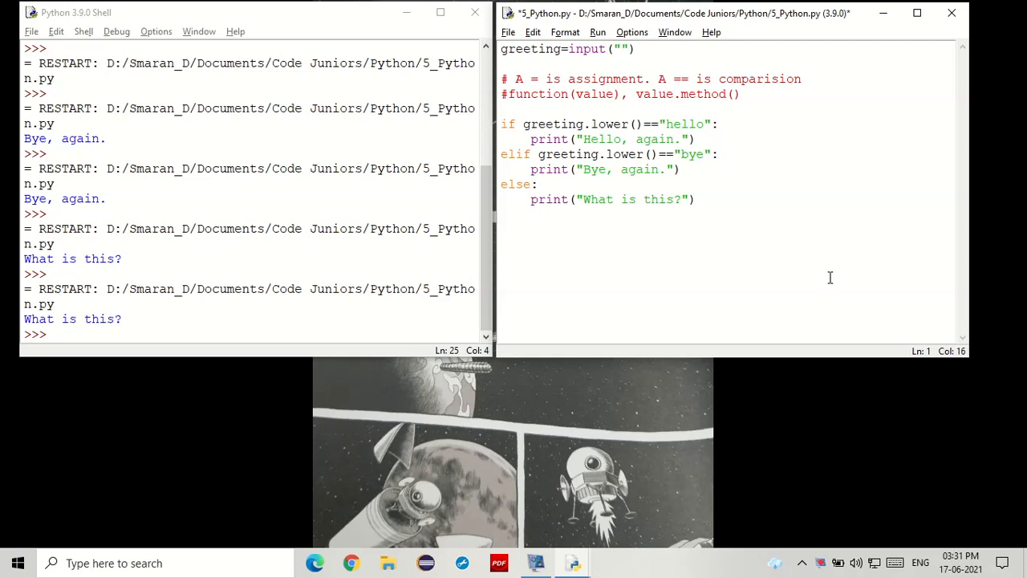
click(619, 49)
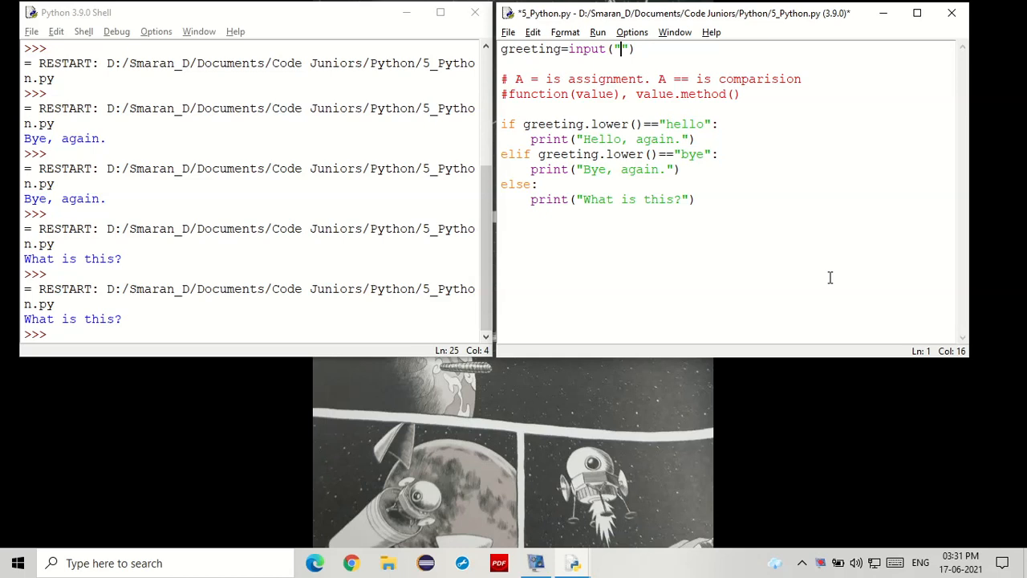
text(Hello or)
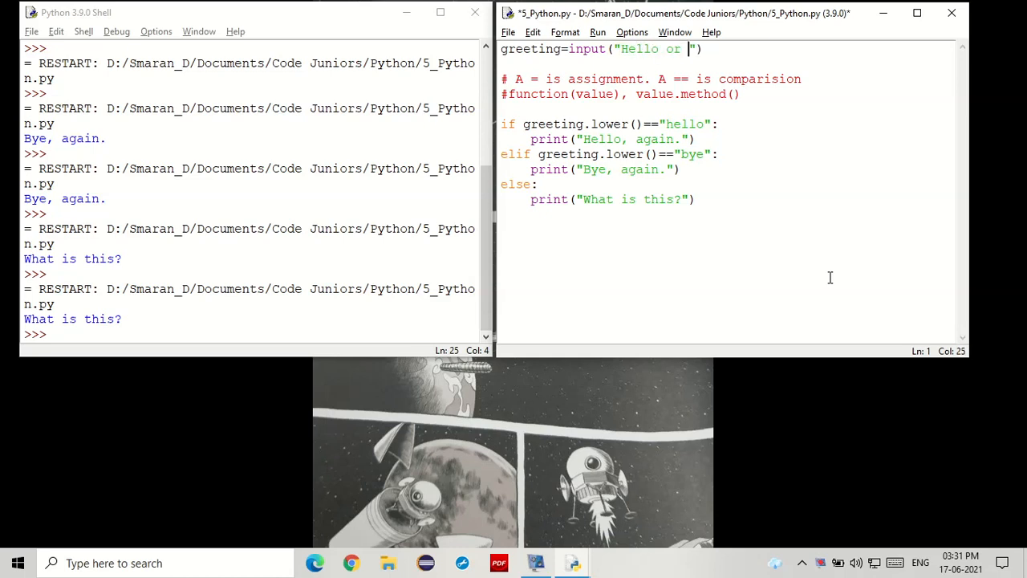
text(Bye:)
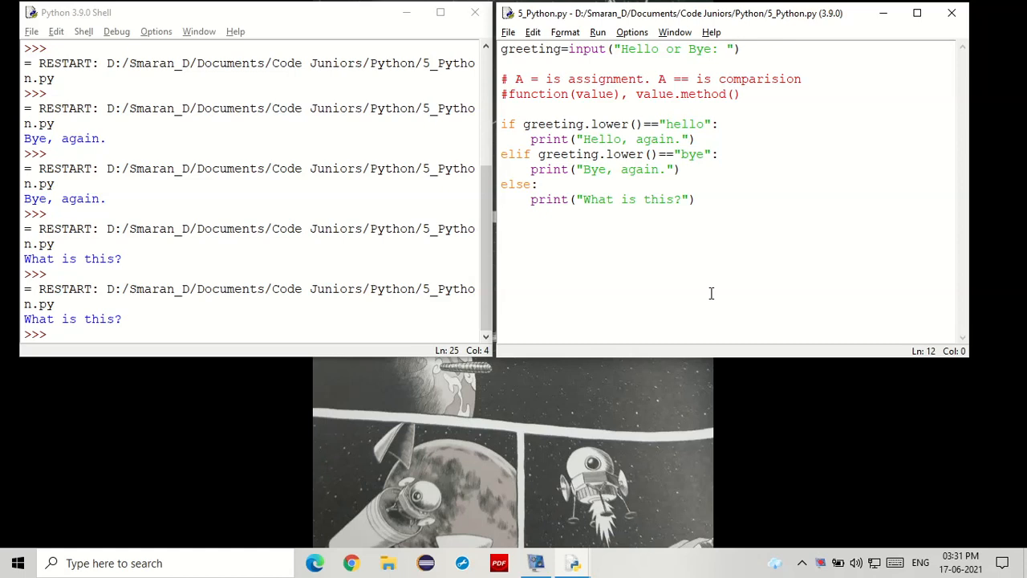
key(F5)
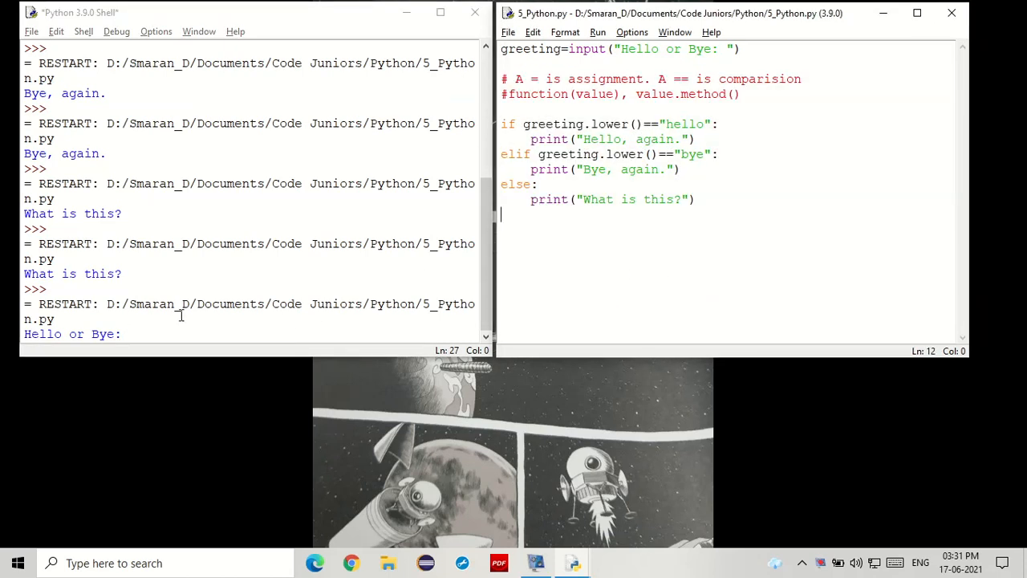
Step: Answer the Hello or Bye: prompt with Hello, getting "Hello, again."
double_click(587, 49)
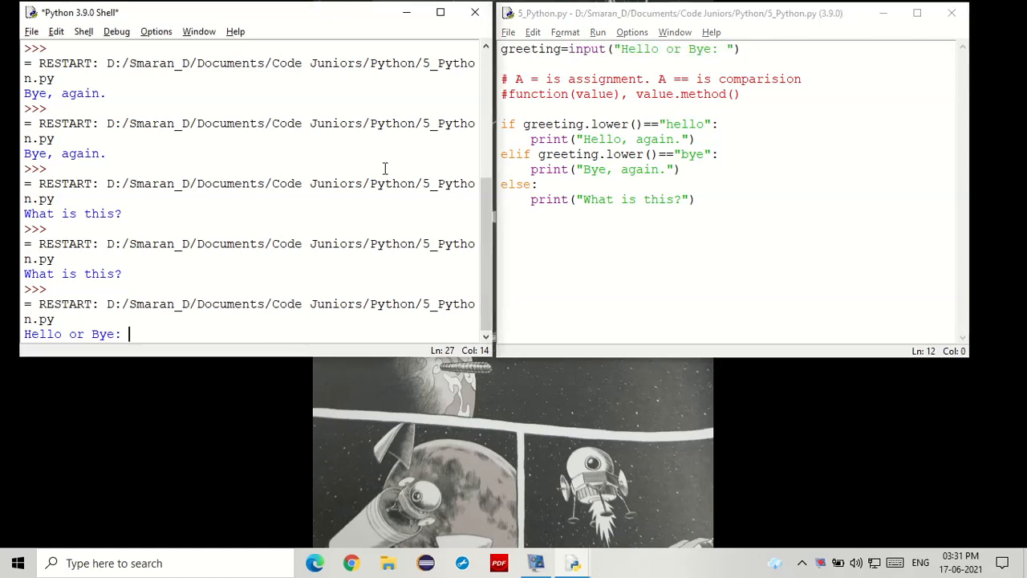
text(Hello)
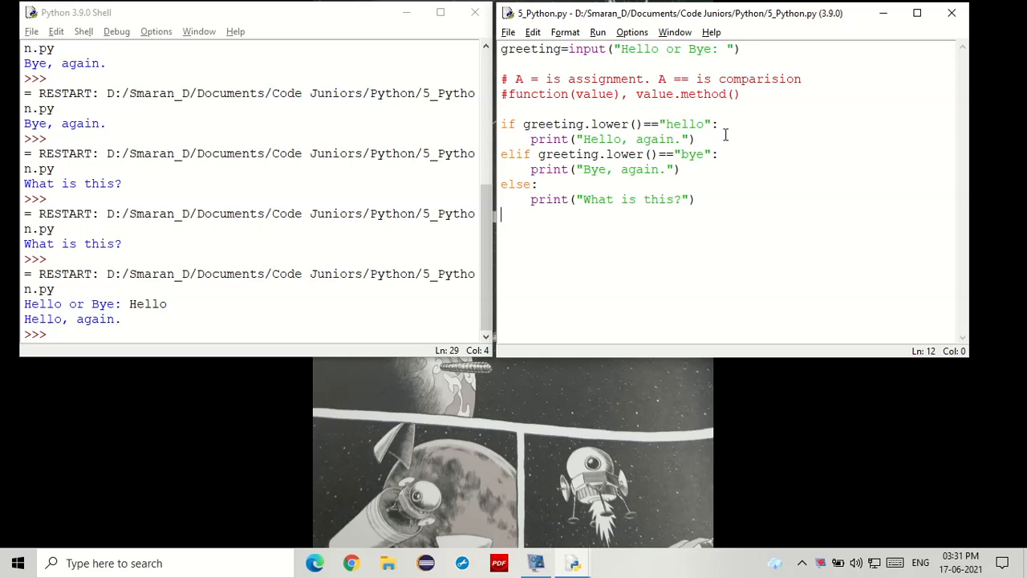
drag(500, 124, 695, 144)
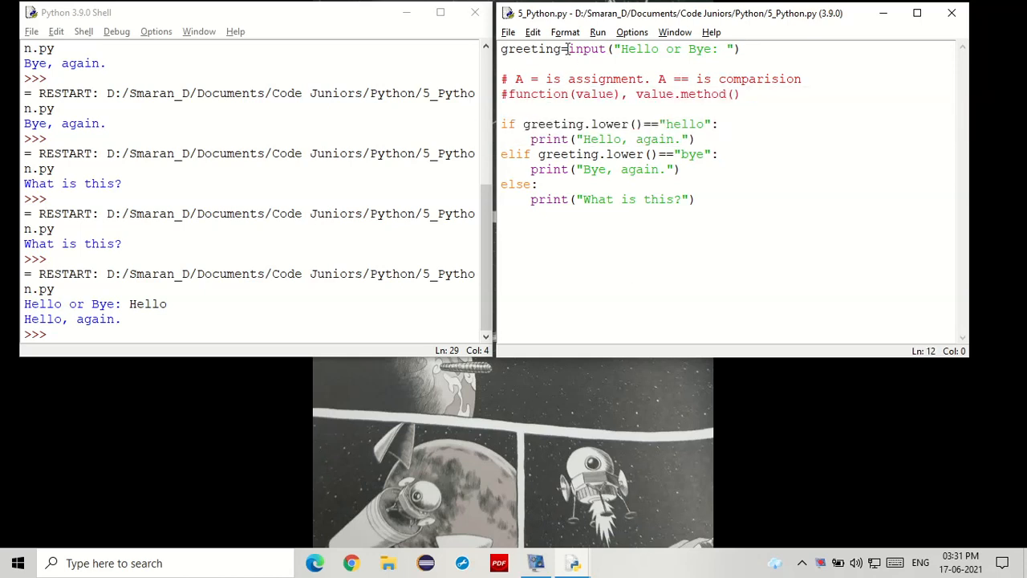
mouse_move(655, 327)
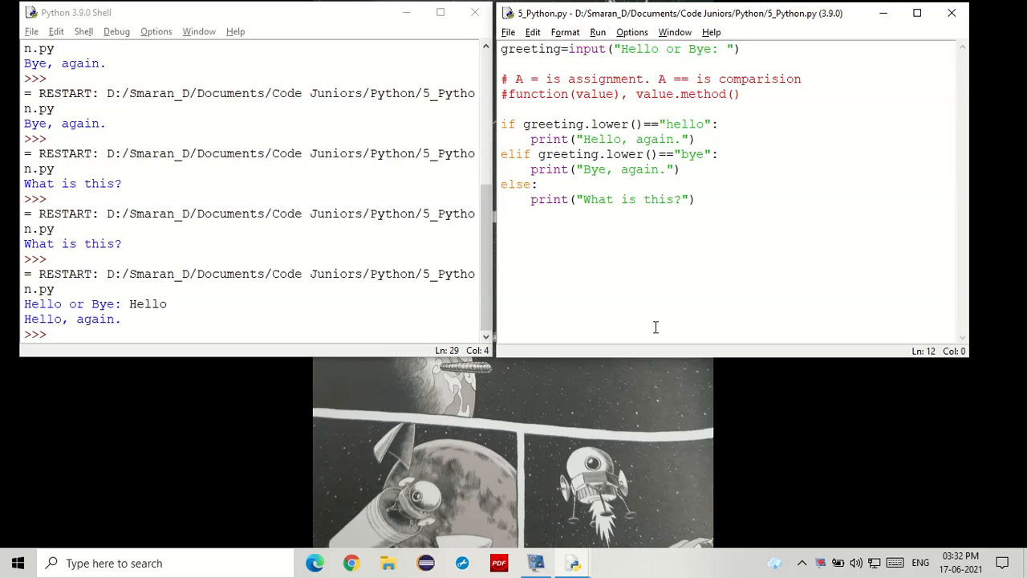
mouse_move(655, 327)
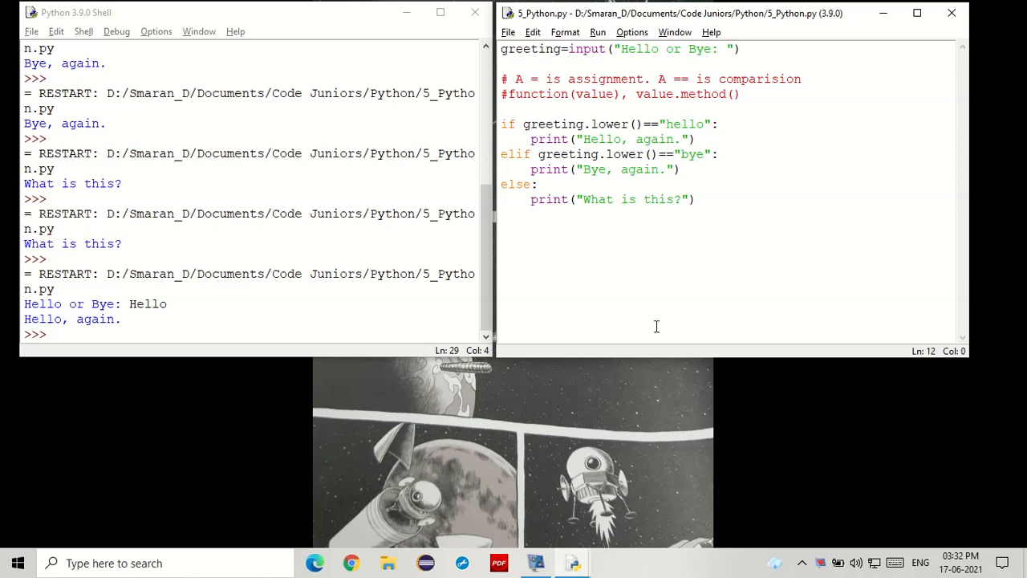
mouse_move(814, 539)
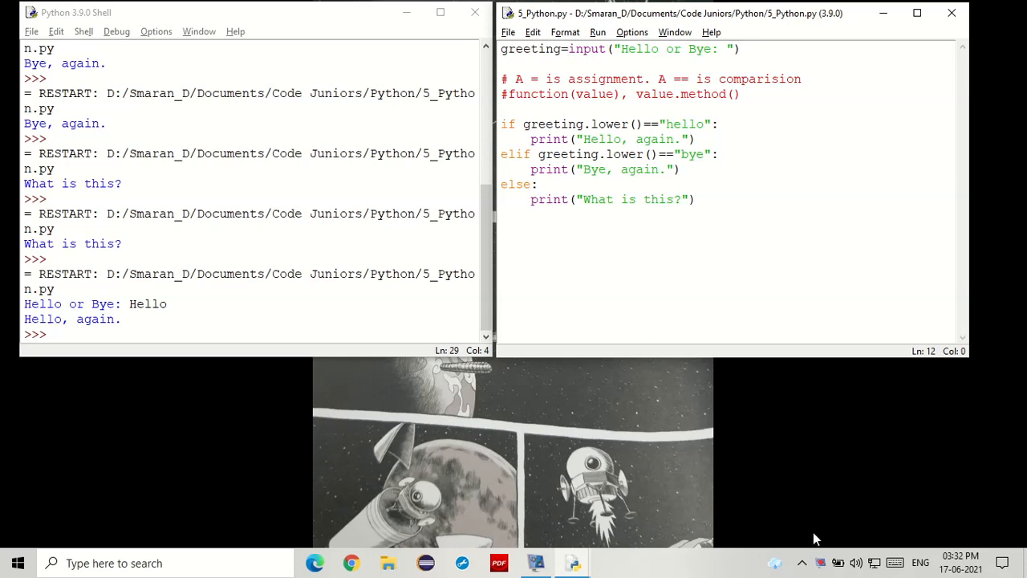